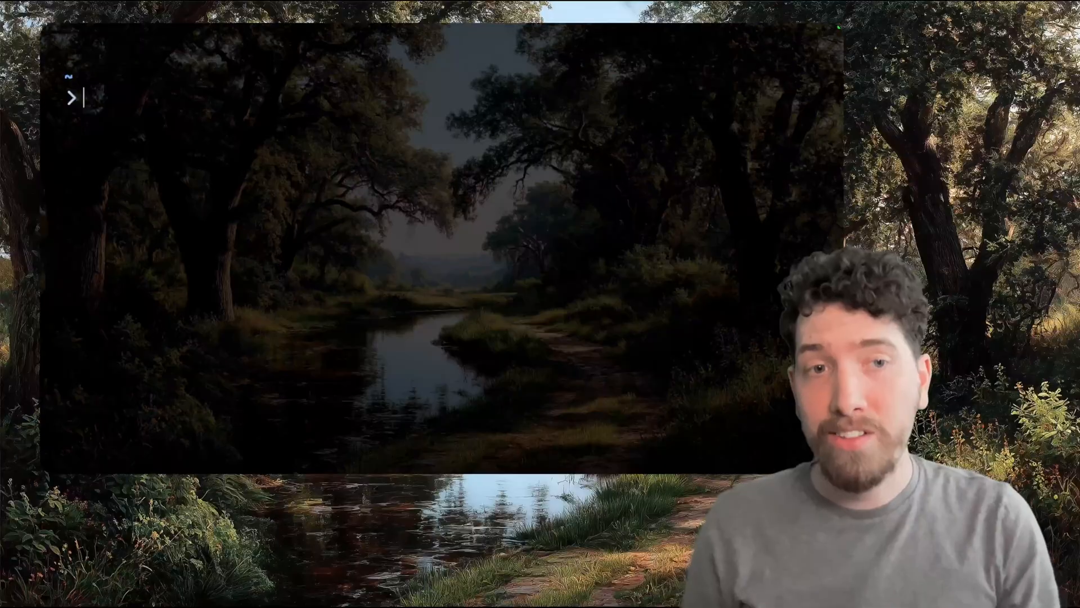
# Enter the c folder and list its contents with lsd, directories first, hidden files included
pyautogui.press('Return')
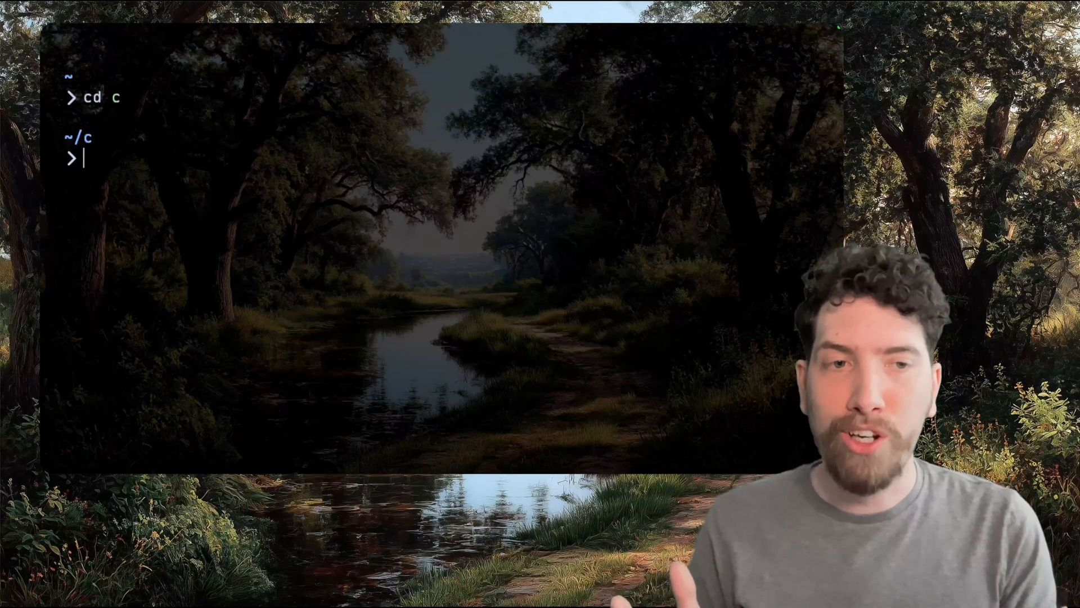
pyautogui.write('lsd  --group-dirs first -A')
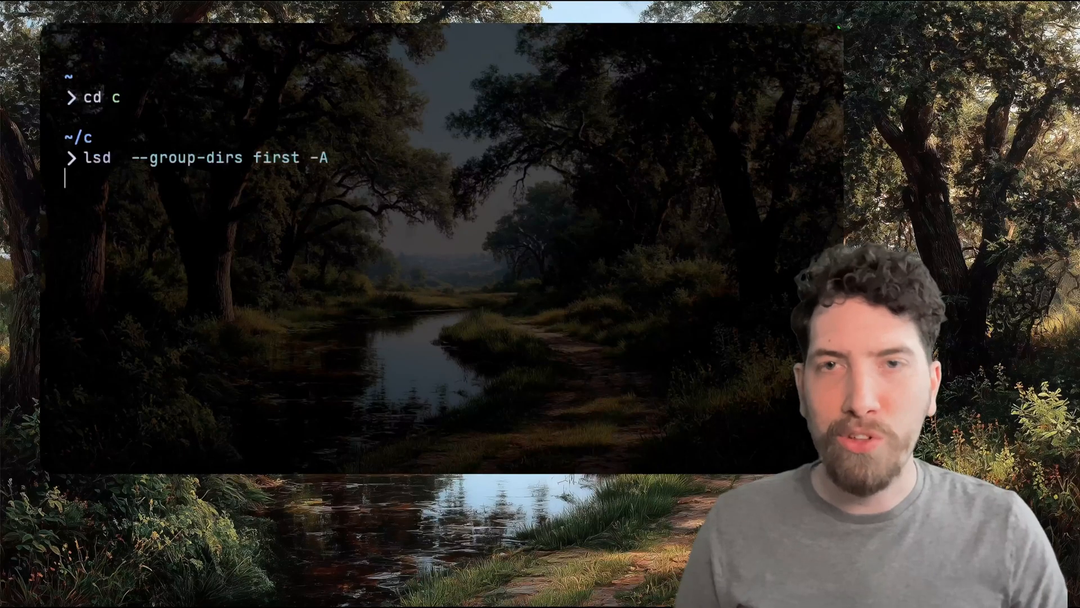
pyautogui.press('Return')
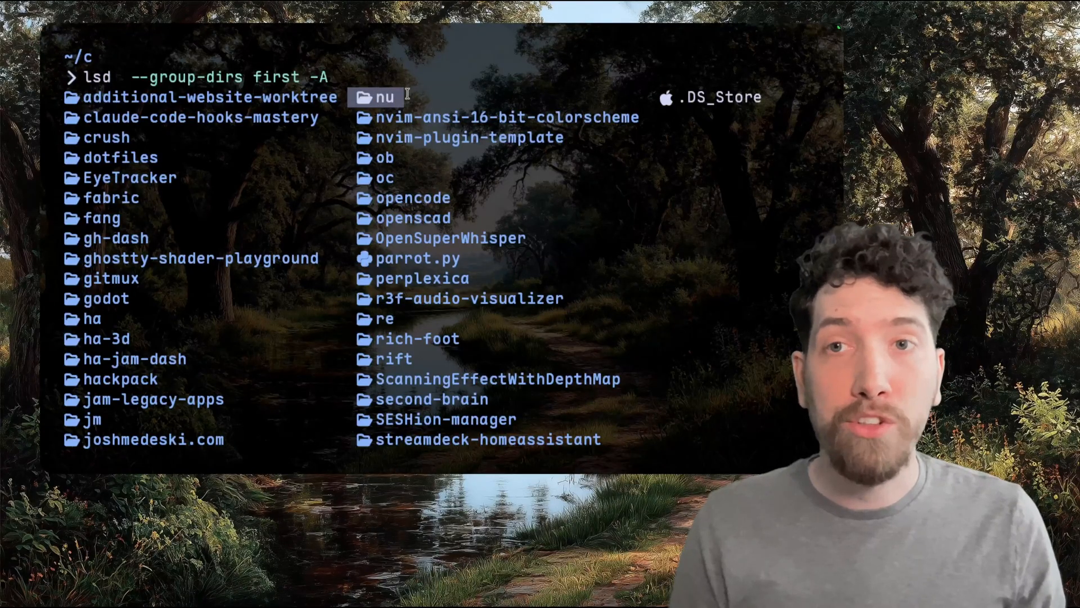
pyautogui.moveTo(327, 189)
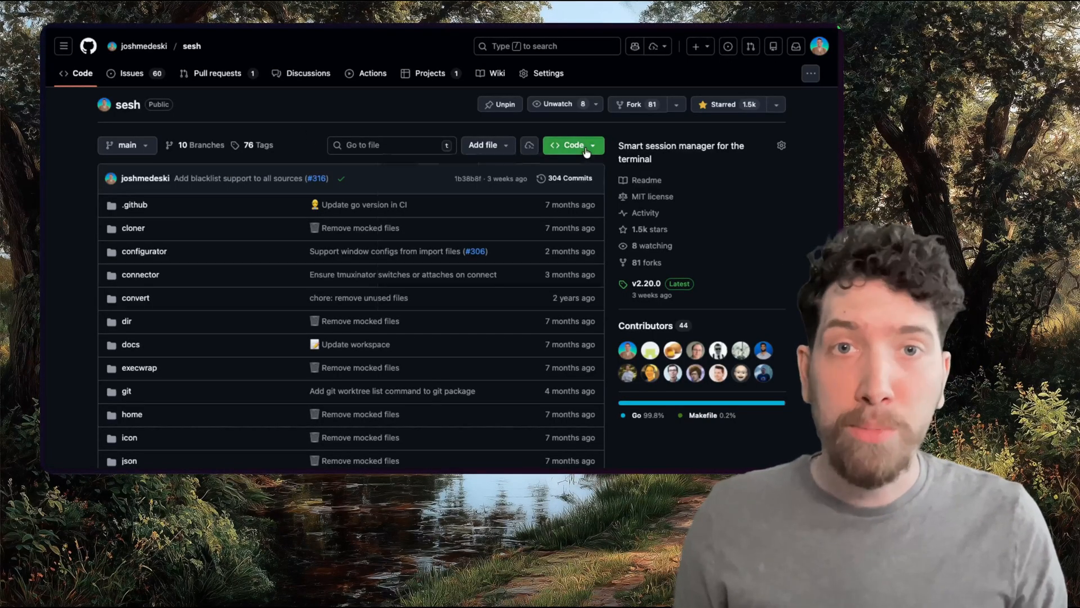
# Reveal the clone address options for the sesh repository via the Code button
pyautogui.click(568, 145)
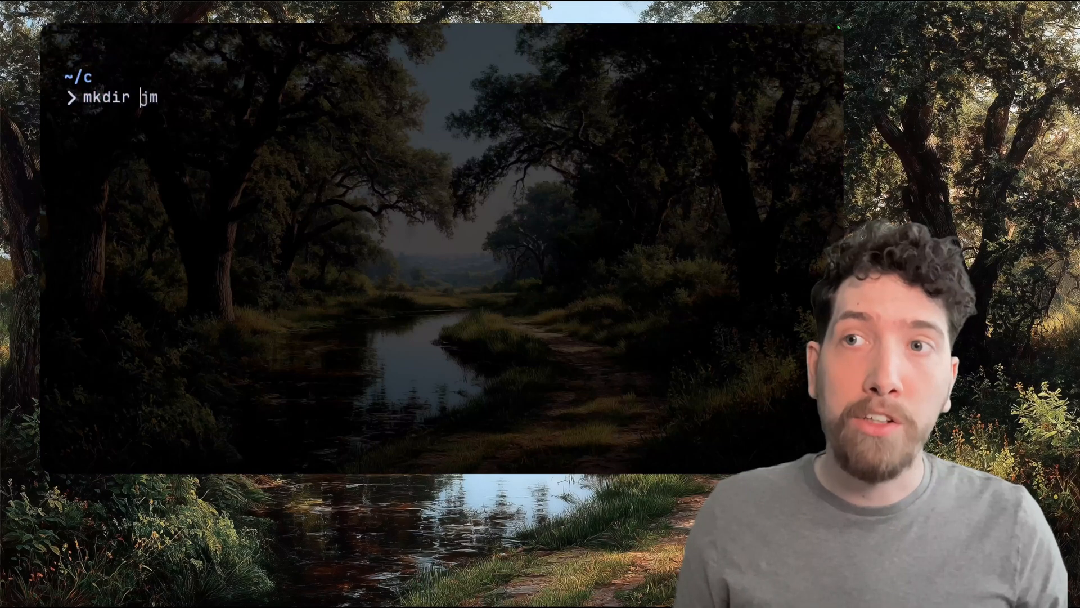
# Start naming the new project folder, entering 'sesh-treekanga' at the prompt
pyautogui.write('sesh-treekanga')
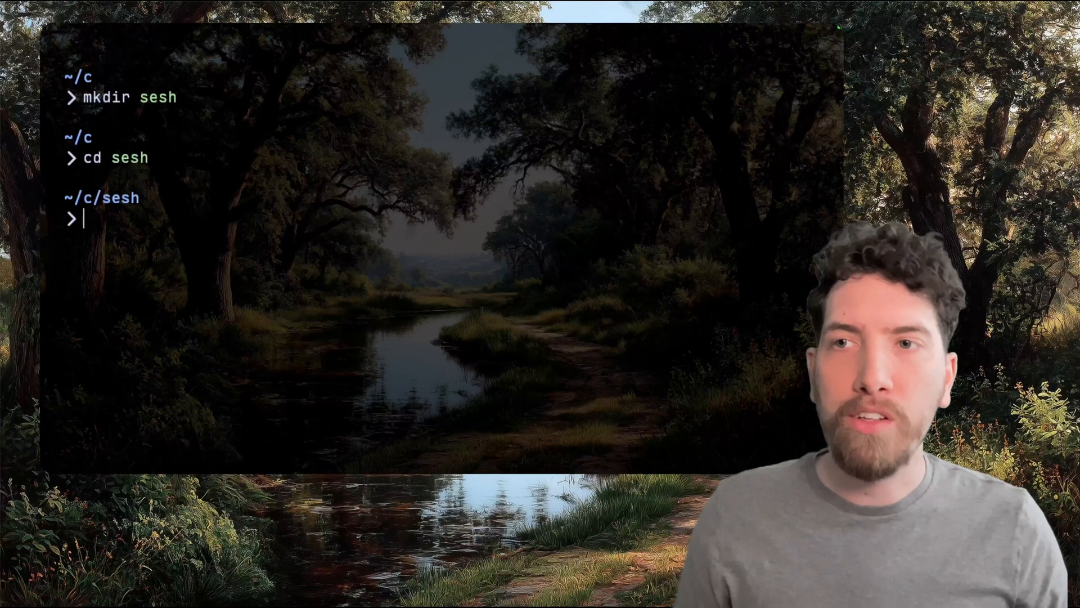
# Clone the repository as a bare repo from the copied URL into a .git folder
pyautogui.write('gic')
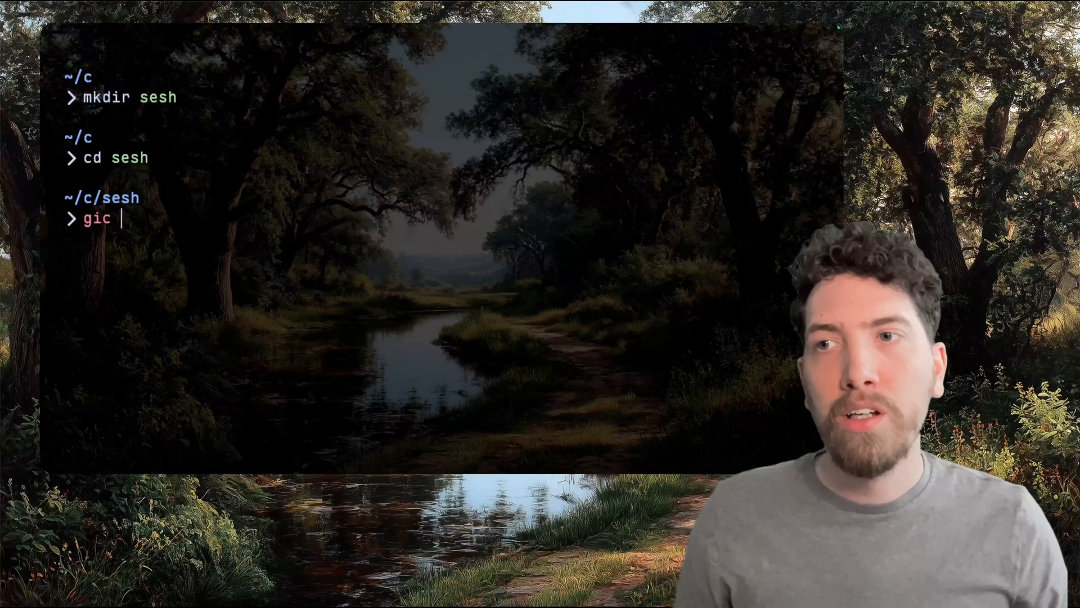
pyautogui.write('git clone --bare git@github.com:garrettkrohn/treekanga.git .git')
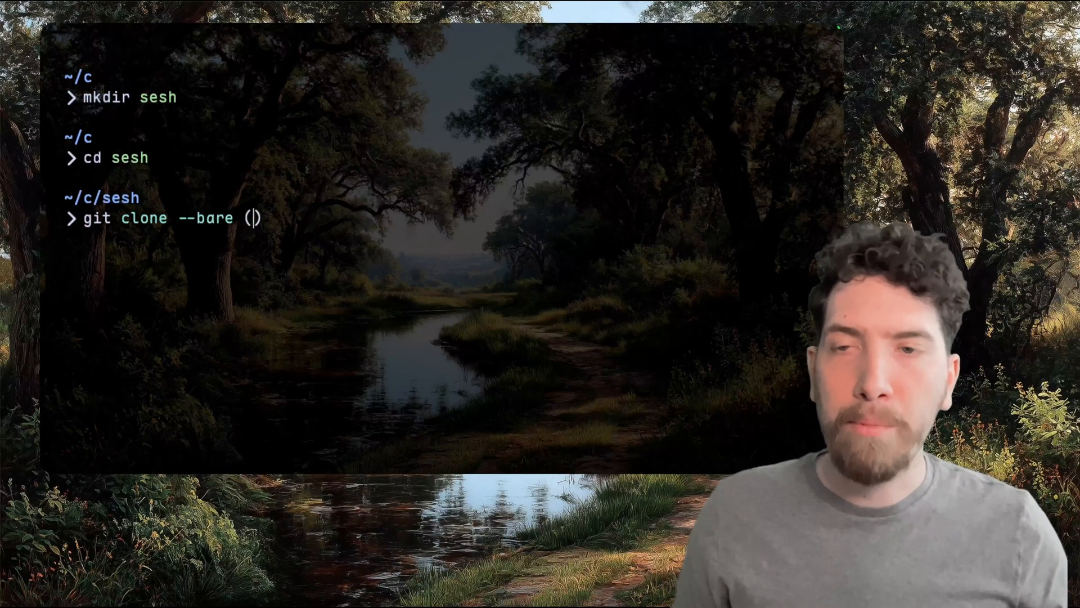
pyautogui.write('pbpaste) .bare')
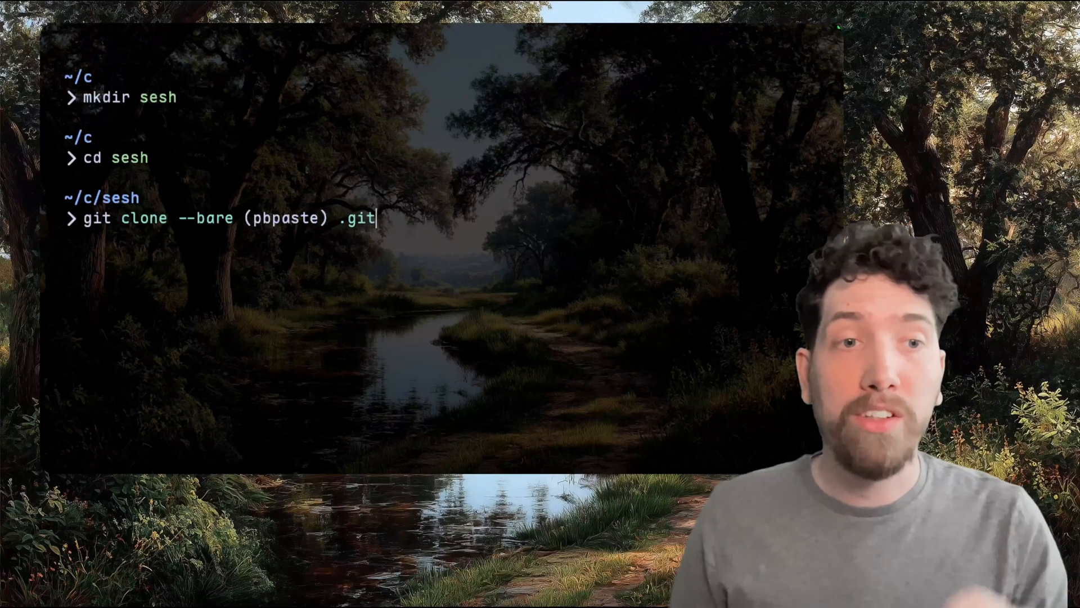
pyautogui.write('bare')
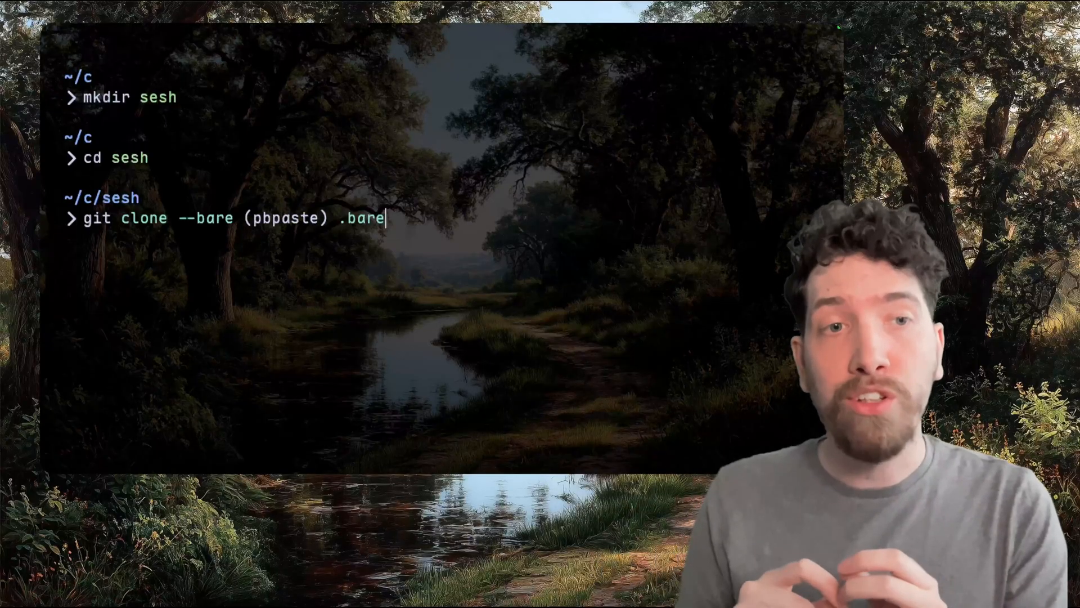
pyautogui.write('.git')
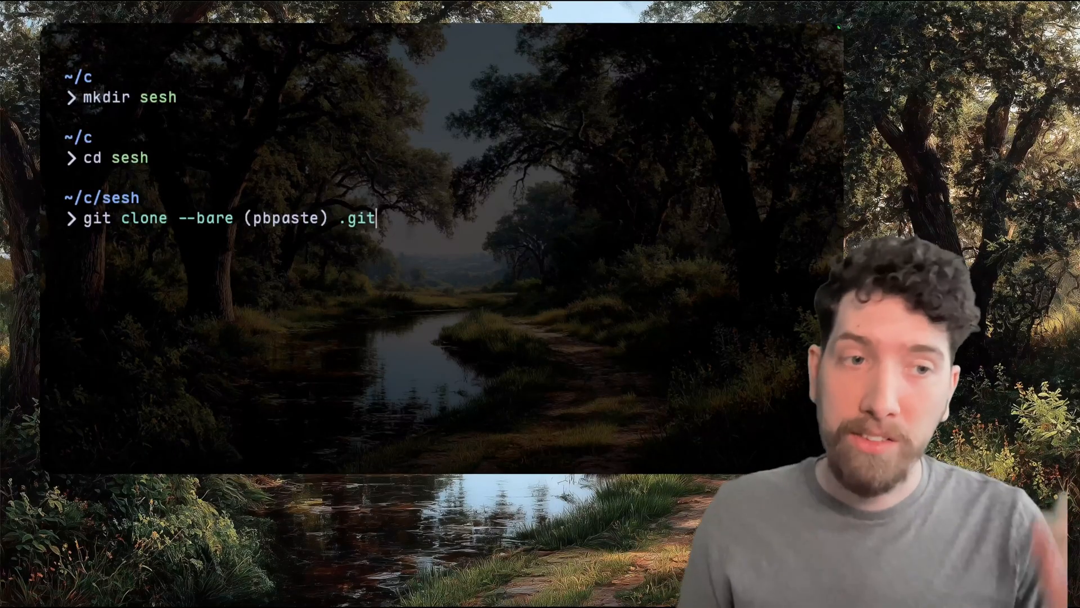
pyautogui.press('Return')
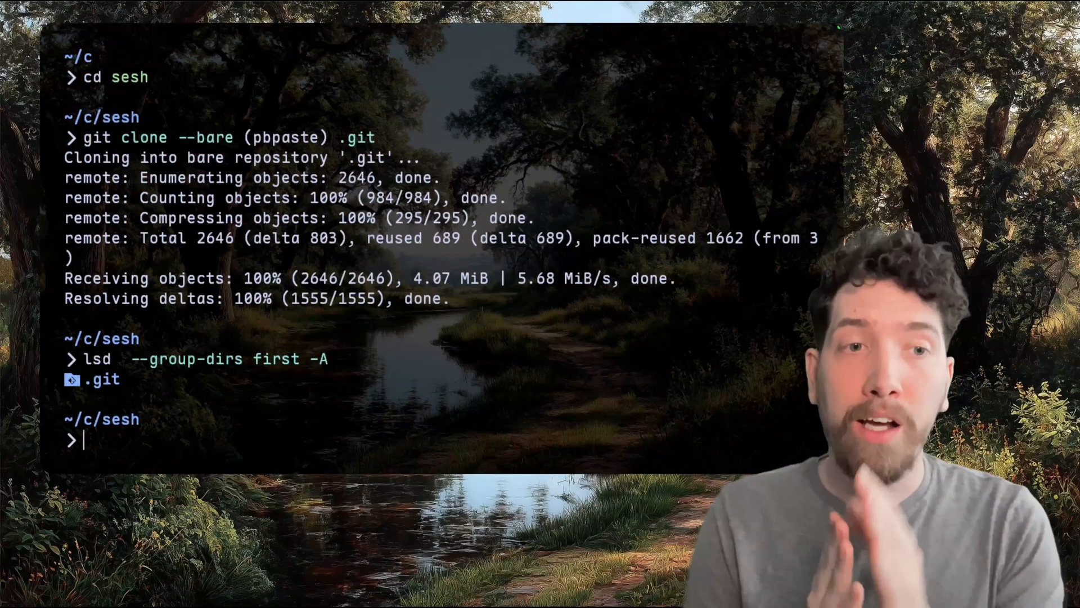
# Try reading .git with cat, then list .git/ to show its bare repo contents
pyautogui.write('cat /Users/joshmedeski/.local/state/nvim/lsp.log')
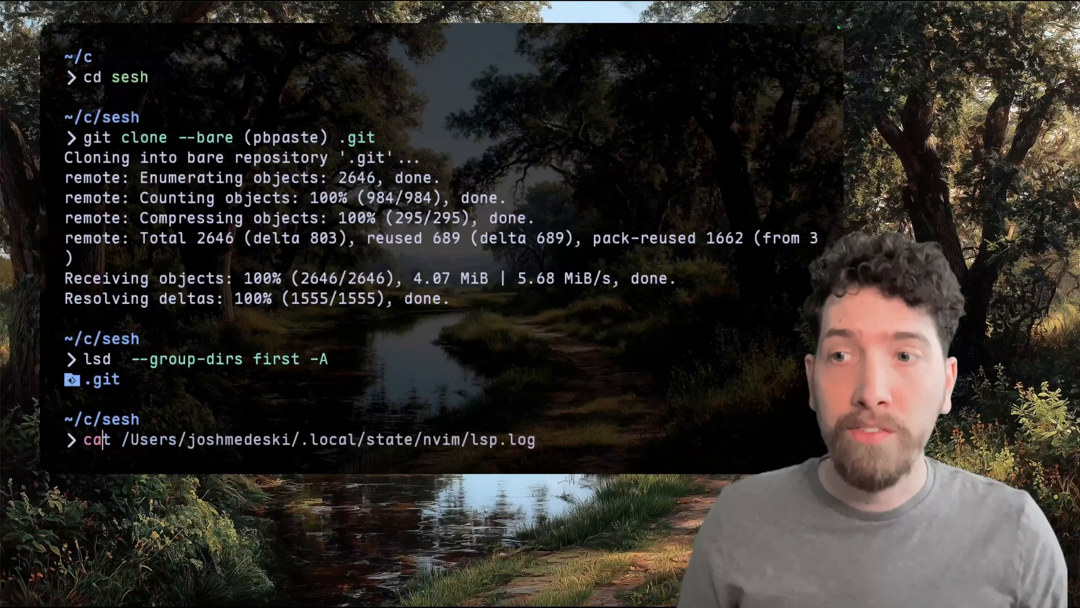
pyautogui.press('Return')
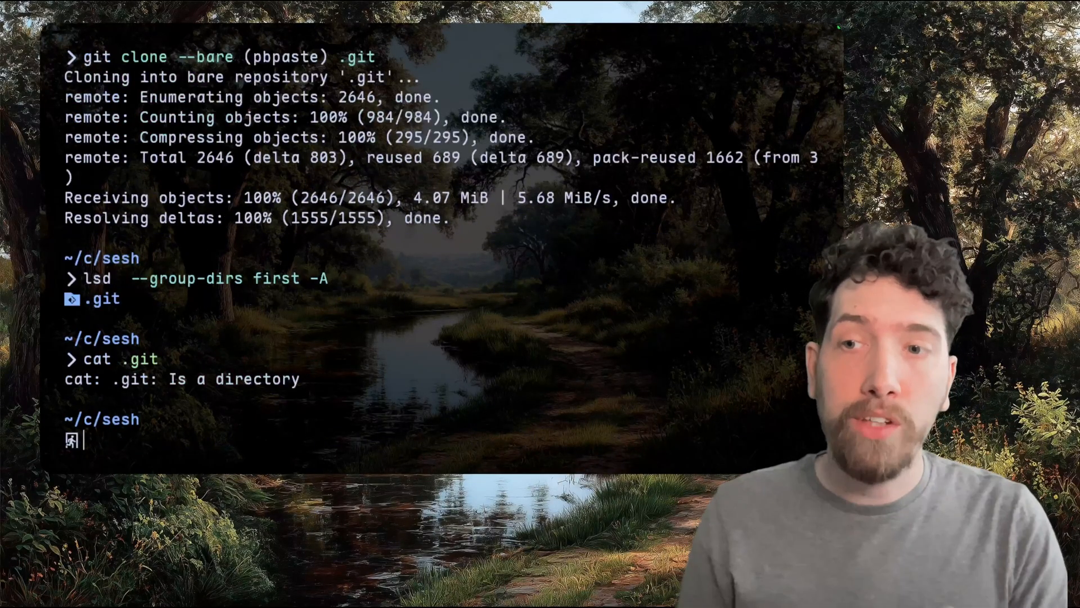
pyautogui.write('ls .git/')
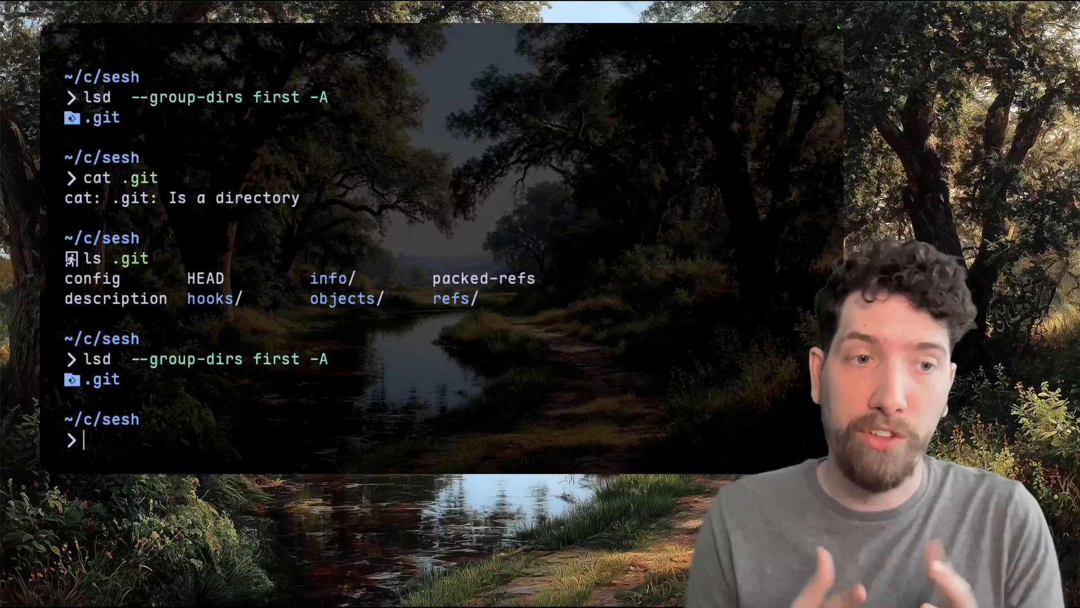
pyautogui.write('git clone --bare (pbpaste) .git')
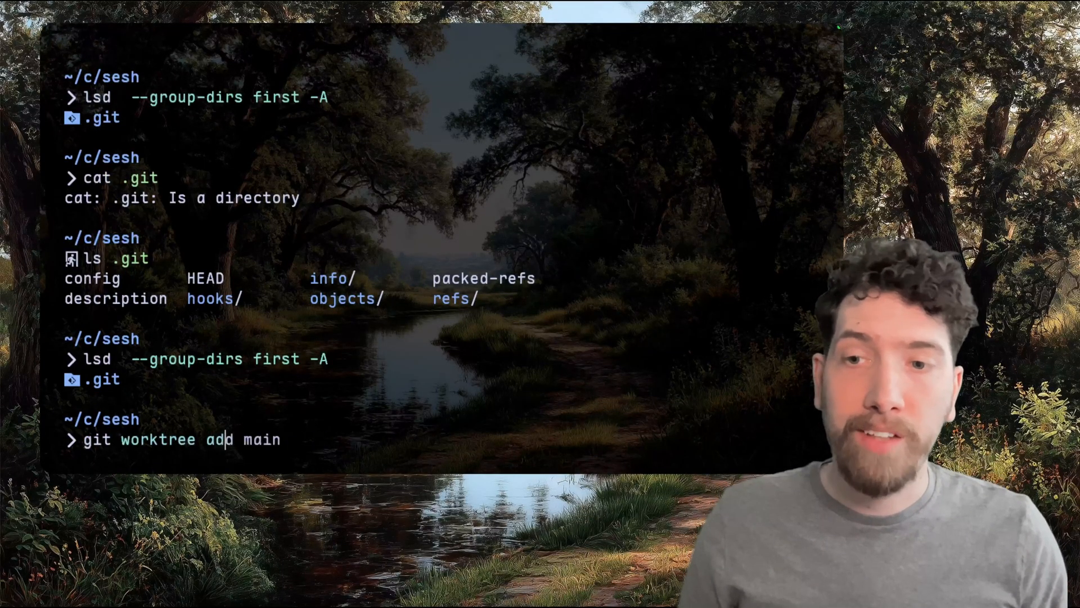
# Create the main and tui worktrees, listing the sesh folder after each
pyautogui.press('Return')
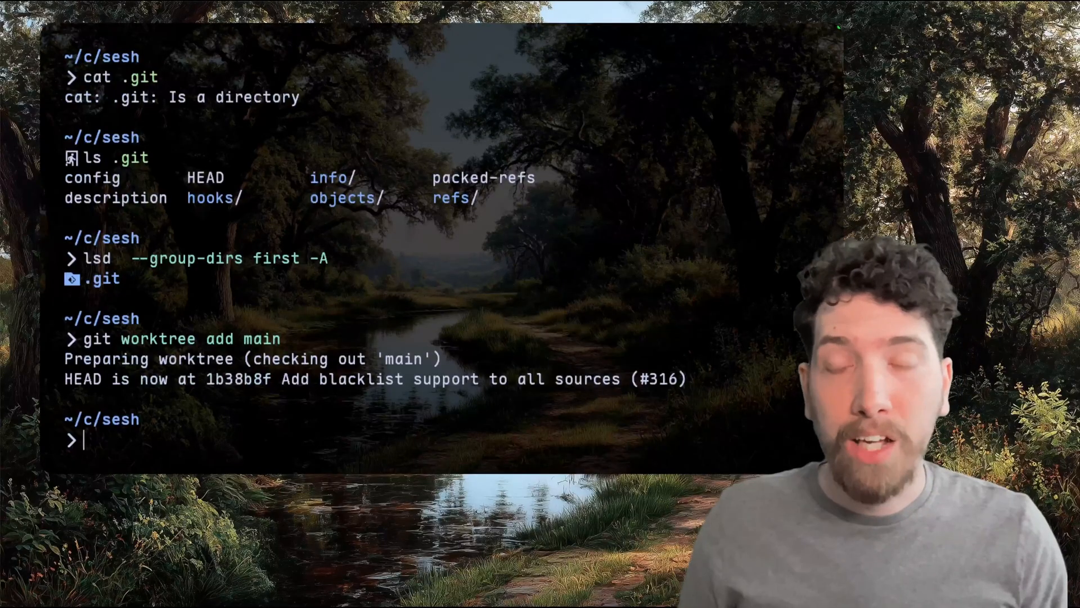
pyautogui.write('lsd  --group-dirs first -A')
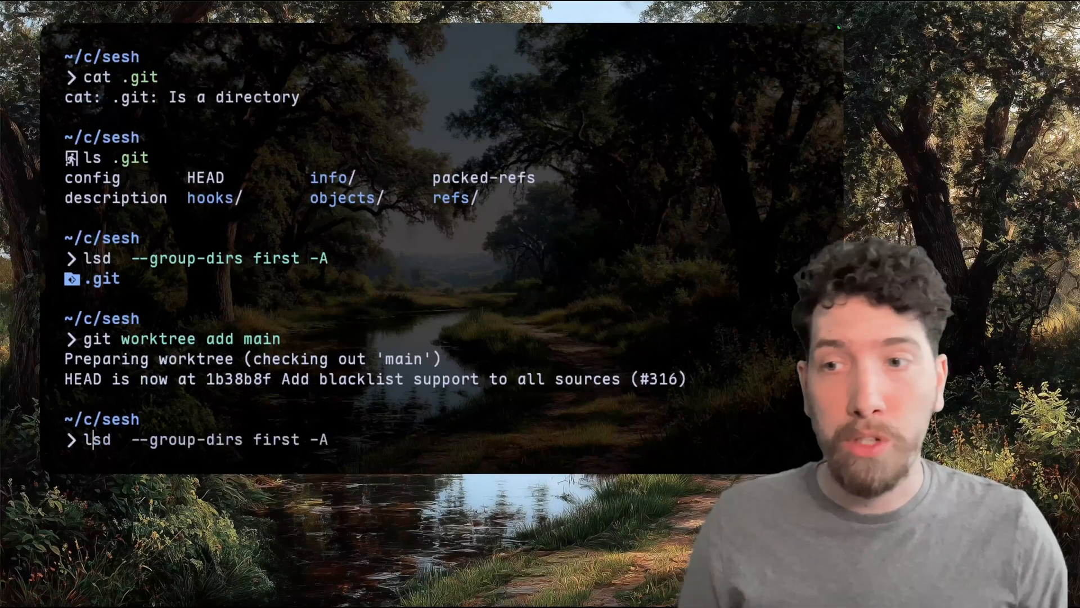
pyautogui.press('Return')
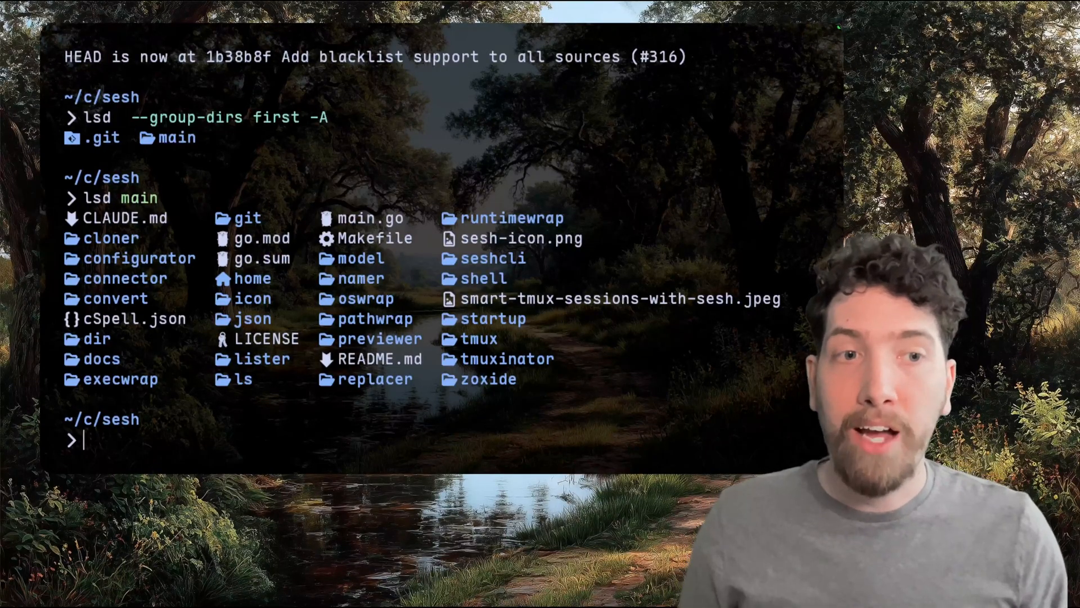
pyautogui.write('git worktree add main')
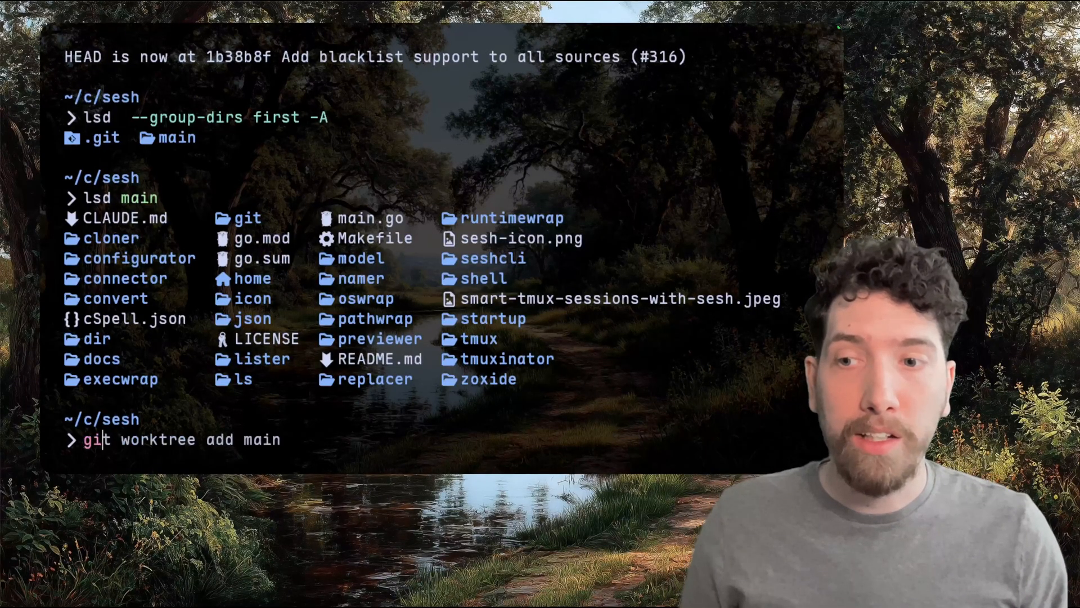
pyautogui.write('tui')
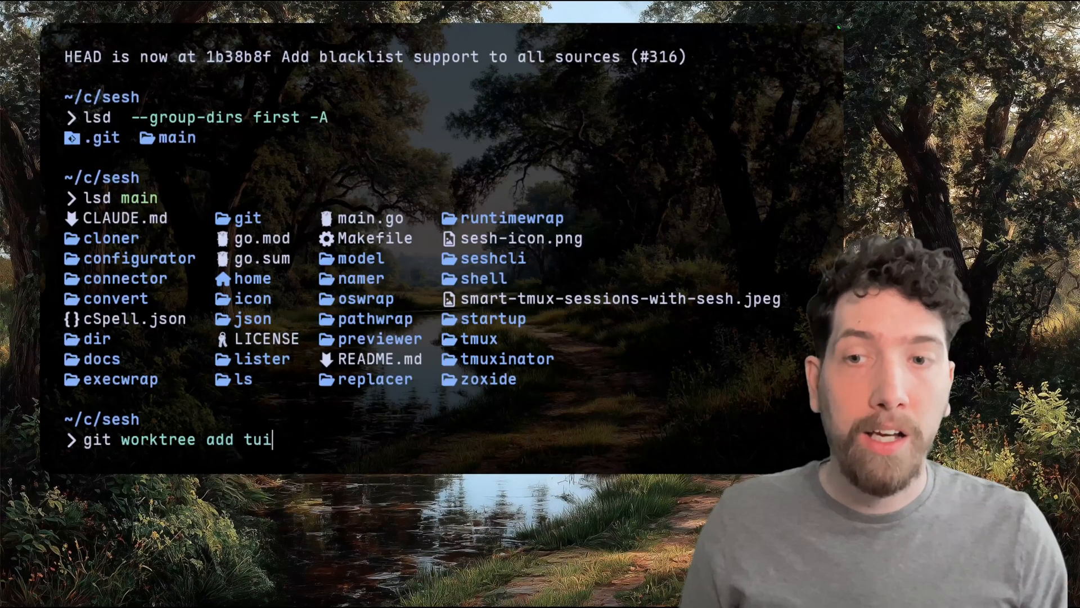
pyautogui.press('Return')
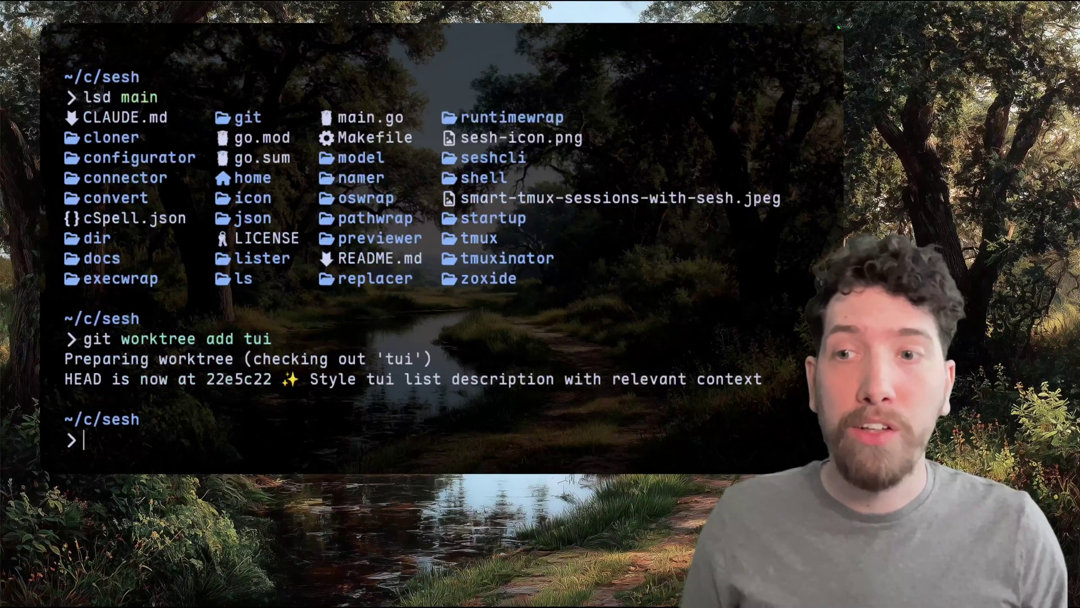
pyautogui.write('lsd --group-dirs first -A')
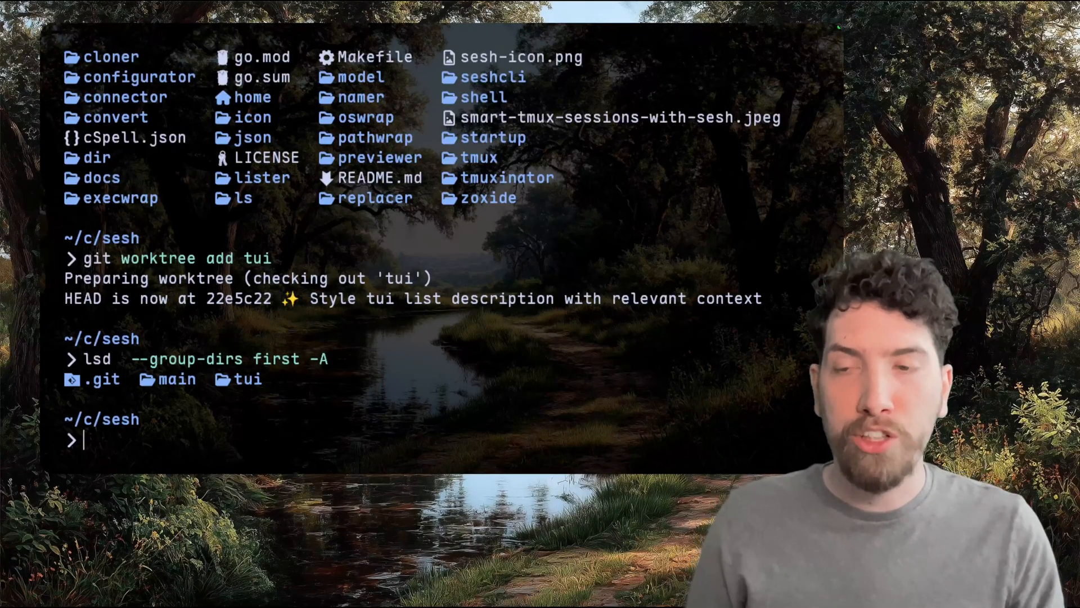
# Create the v1 and review worktrees alongside main and tui
pyautogui.write('git worktree add tui')
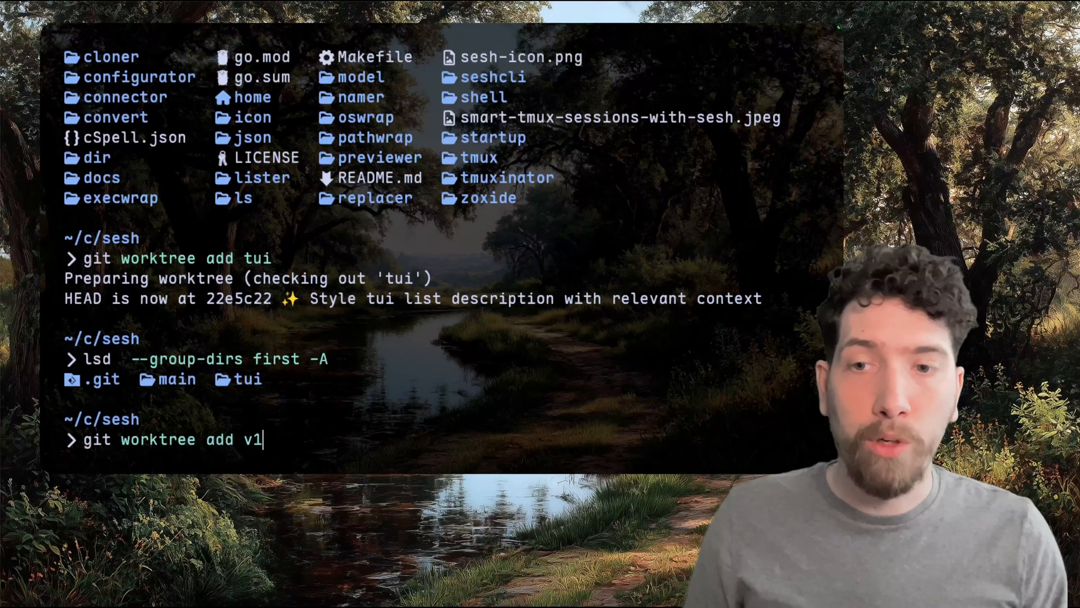
pyautogui.press('Return')
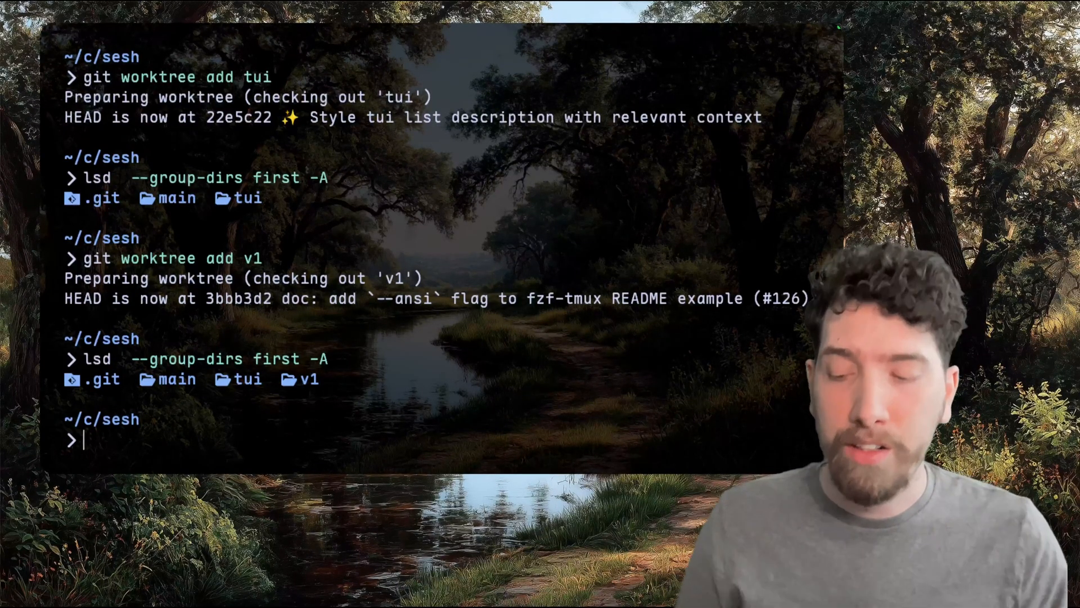
pyautogui.write('git wot')
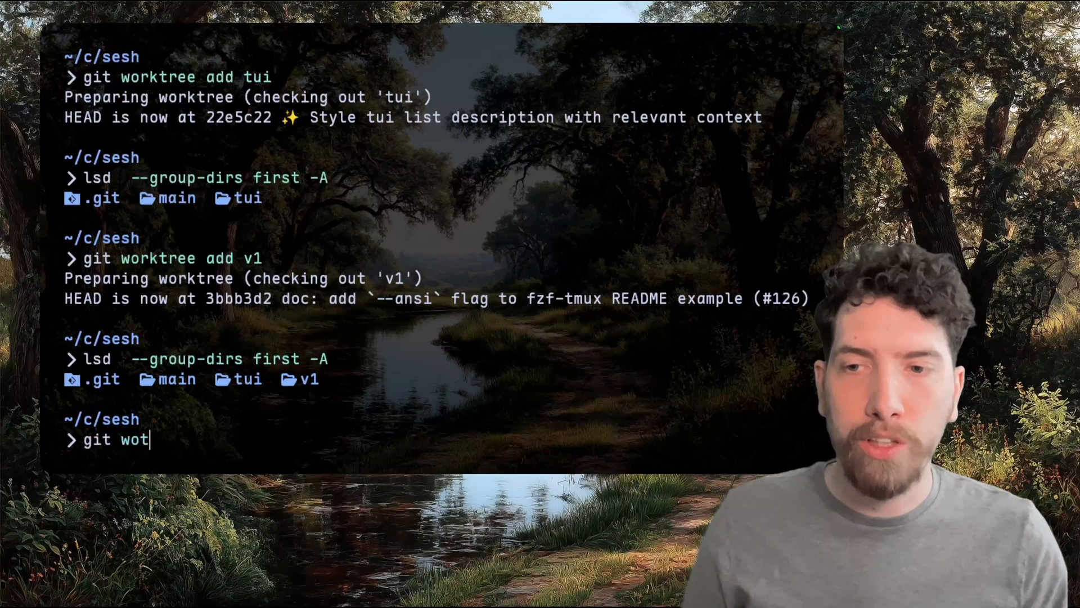
pyautogui.write('orktree add rev')
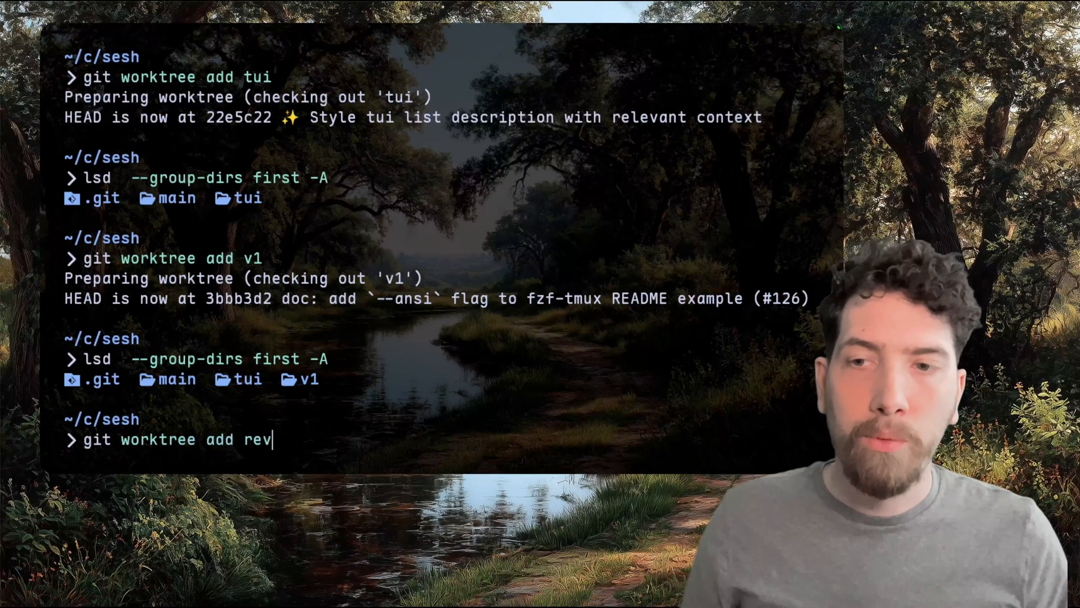
pyautogui.press('Return')
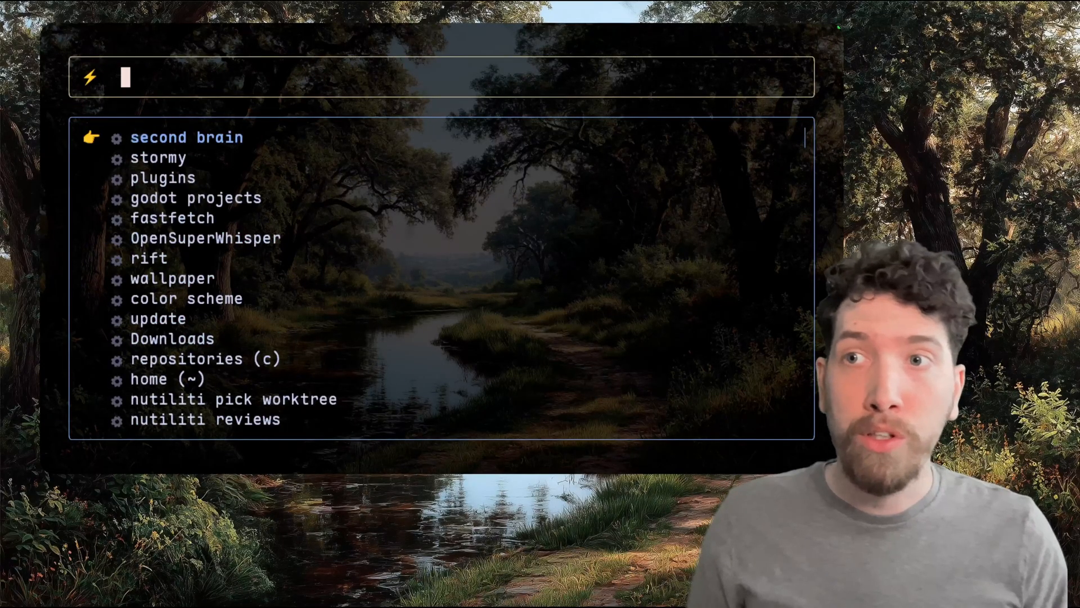
# Filter the picker by 'c/sesh' to find the worktree folders, then relaunch it
pyautogui.write('c/ses')
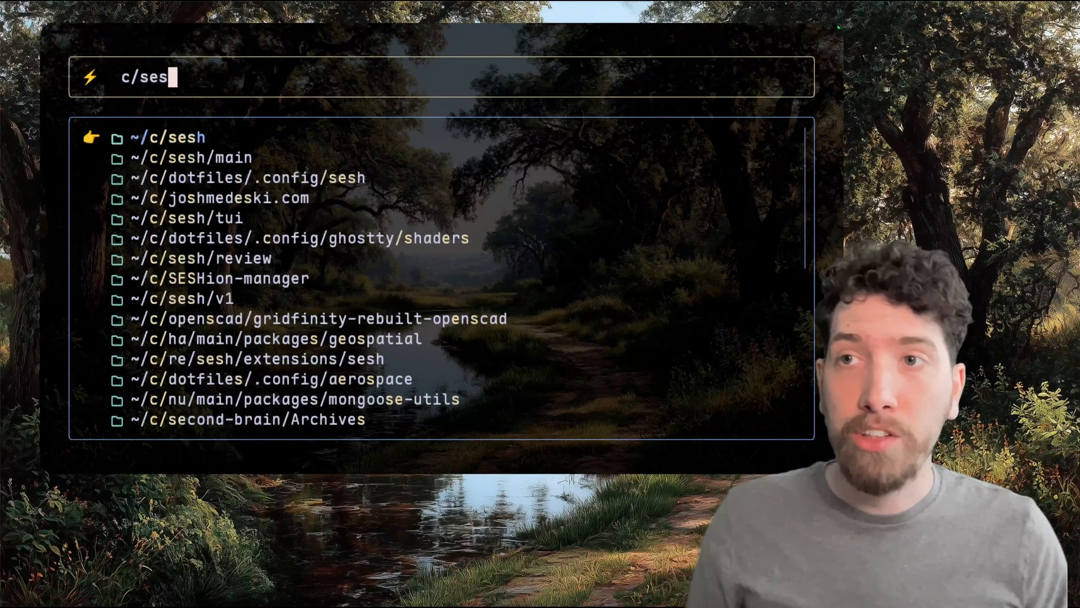
pyautogui.write('h')
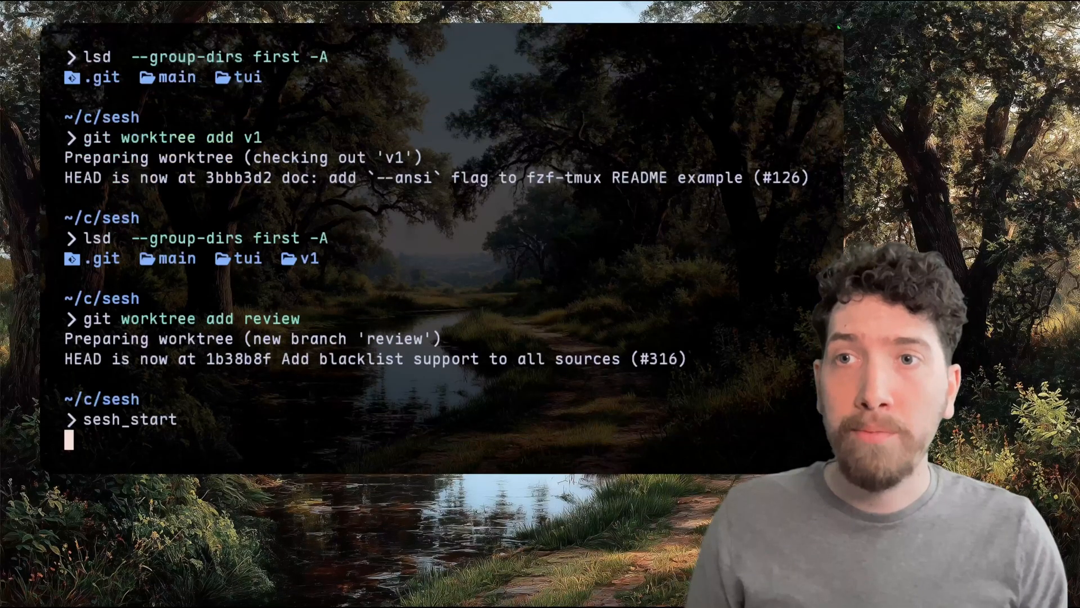
pyautogui.press('Return')
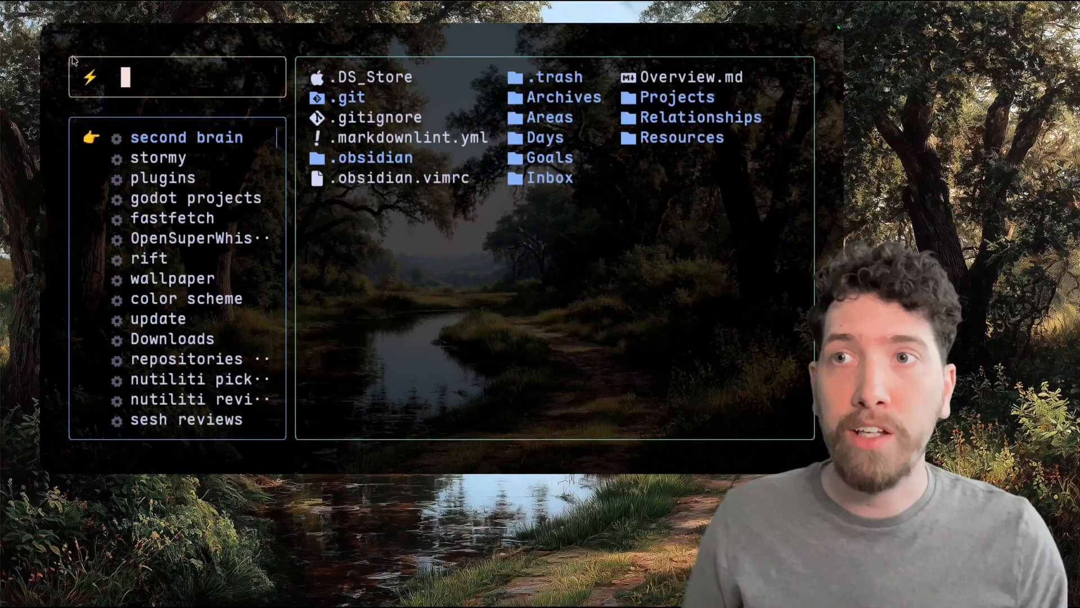
# Filter the session picker with 'numain' and 'ob/' while previewing each match
pyautogui.write('numain')
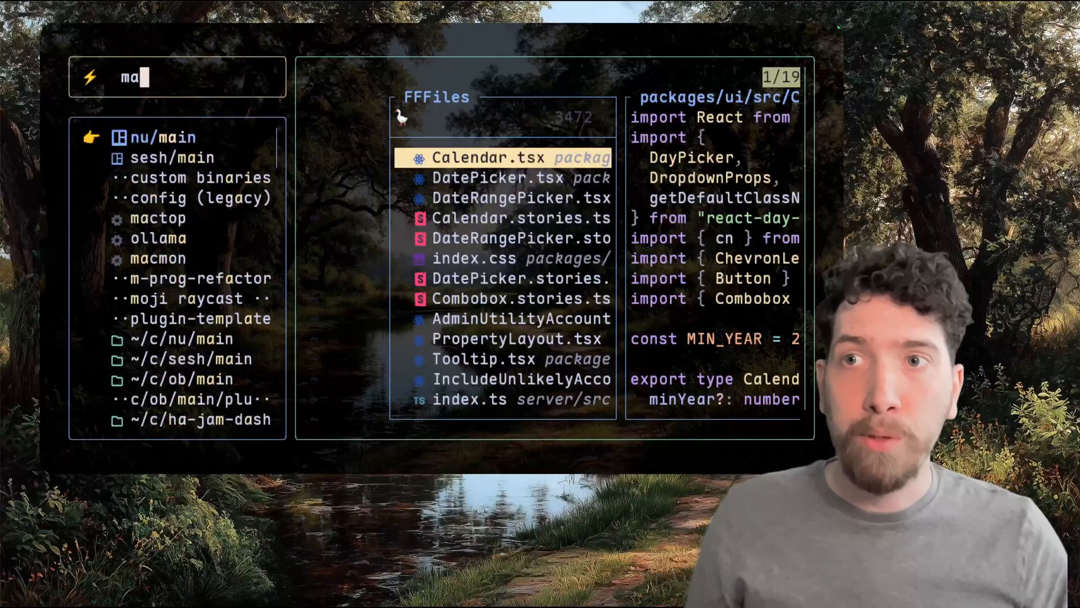
pyautogui.write('ob/')
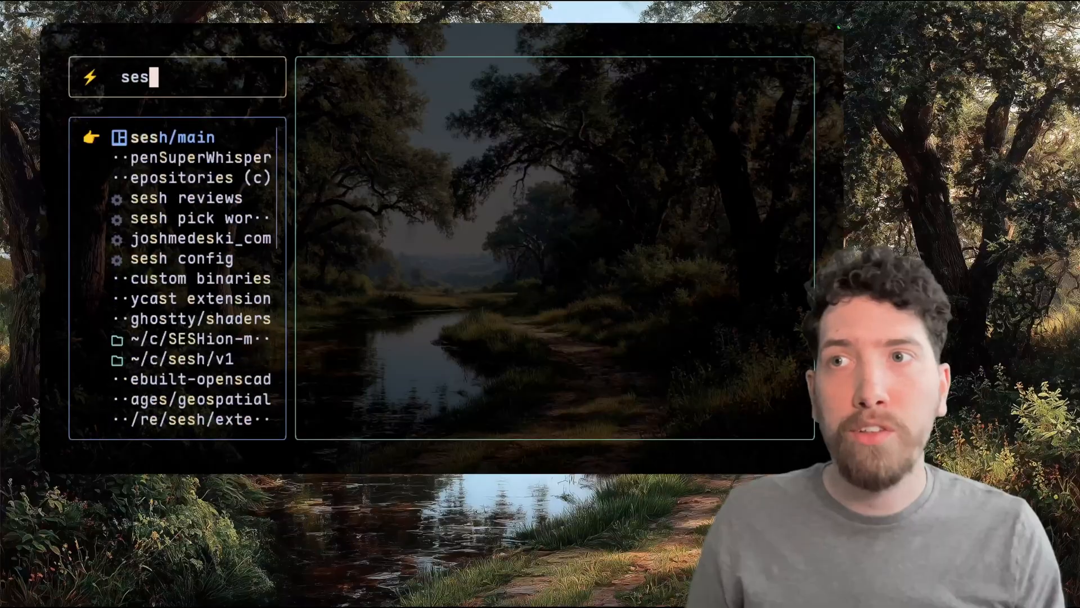
# Open the sesh/main session from the filtered picker
pyautogui.press('Return')
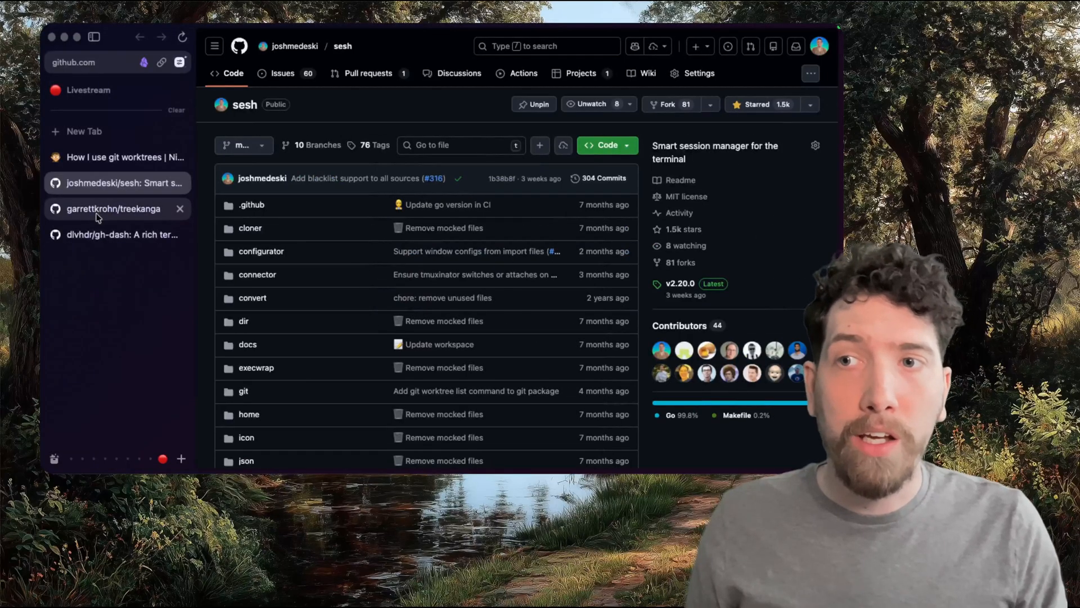
# Switch to the gh-dash repository page and scroll through its README demo
pyautogui.click(124, 234)
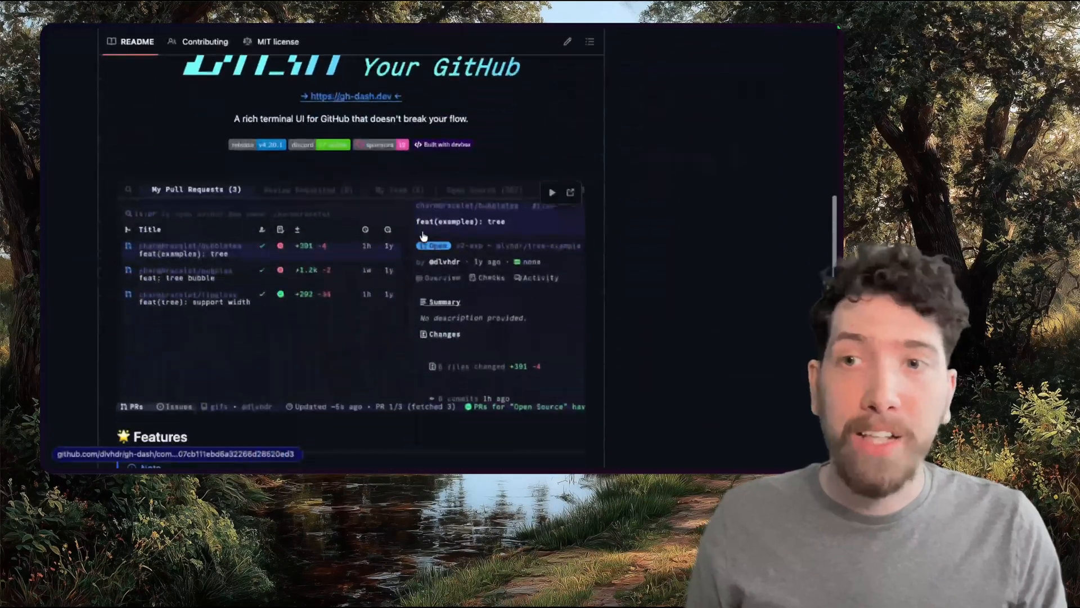
pyautogui.scroll(3)
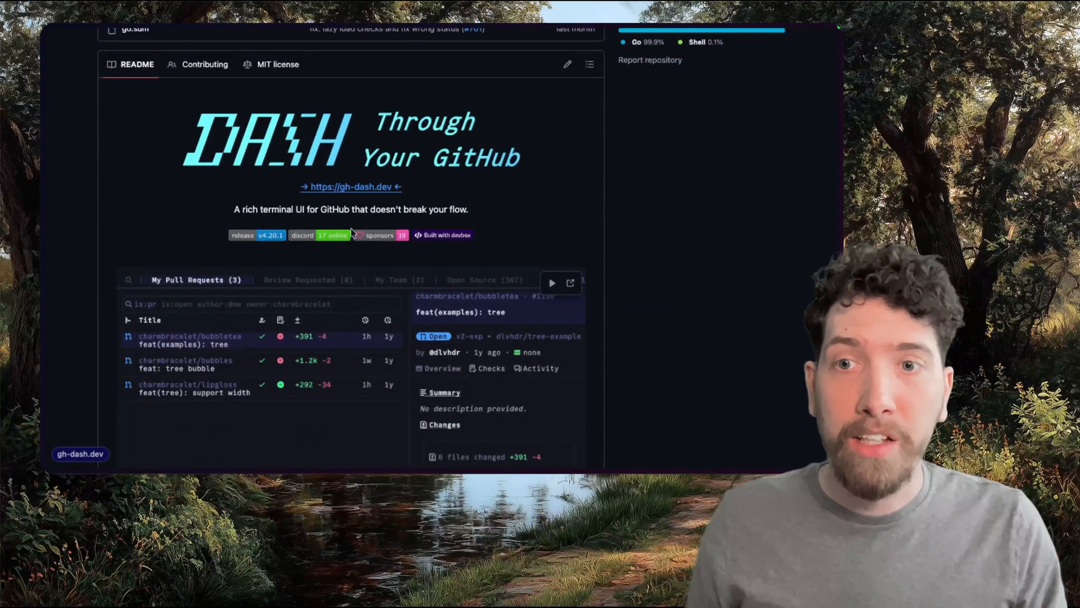
pyautogui.scroll(-3)
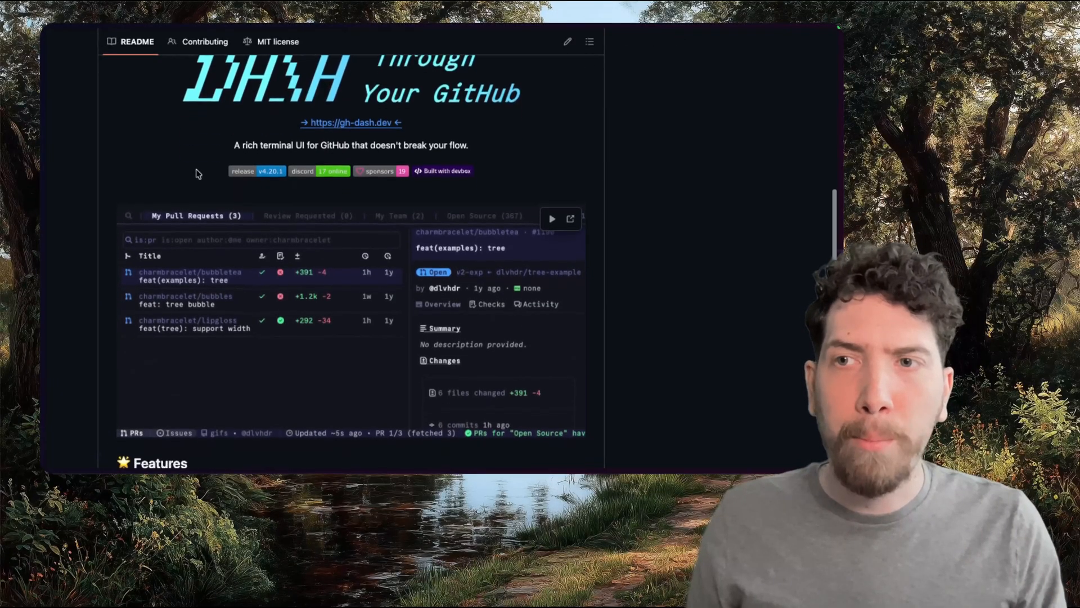
pyautogui.scroll(-3)
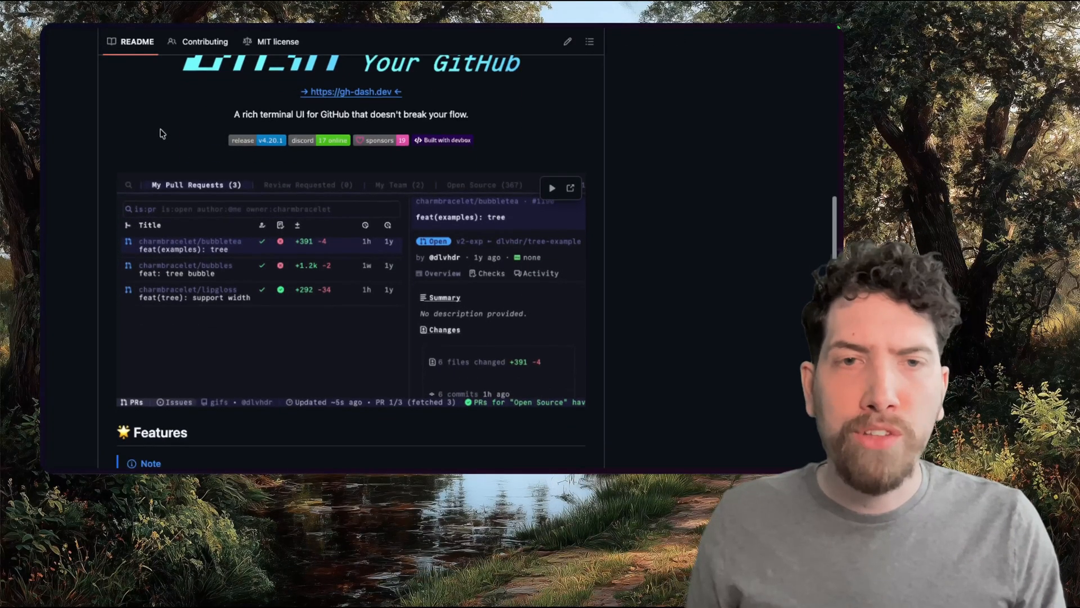
pyautogui.scroll(-3)
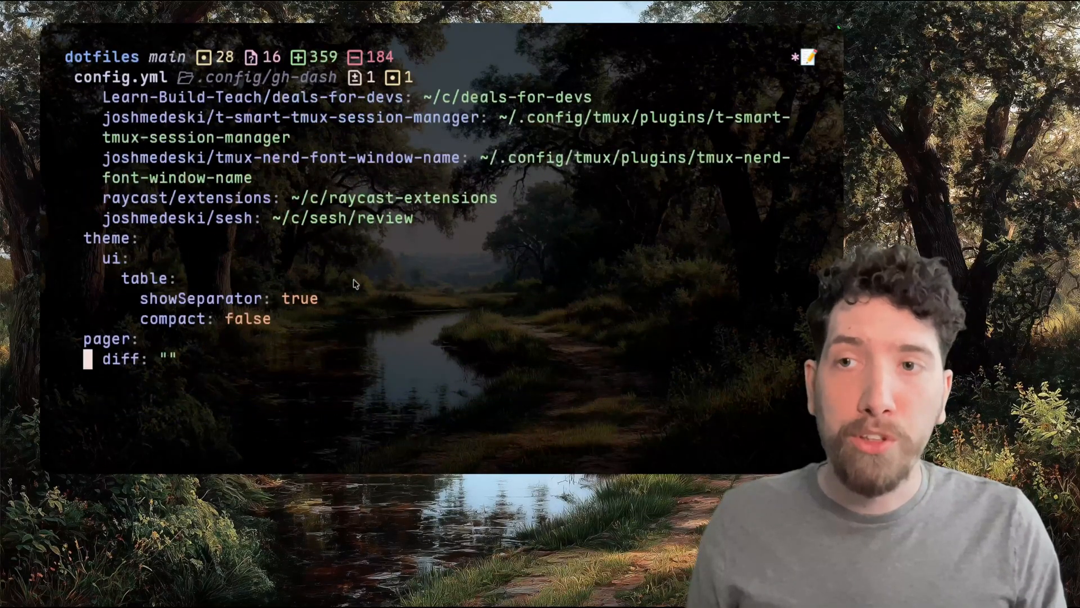
# Scroll the gh-dash config to the repoPaths entry mapping sesh to ~/c/sesh/review
pyautogui.scroll(3)
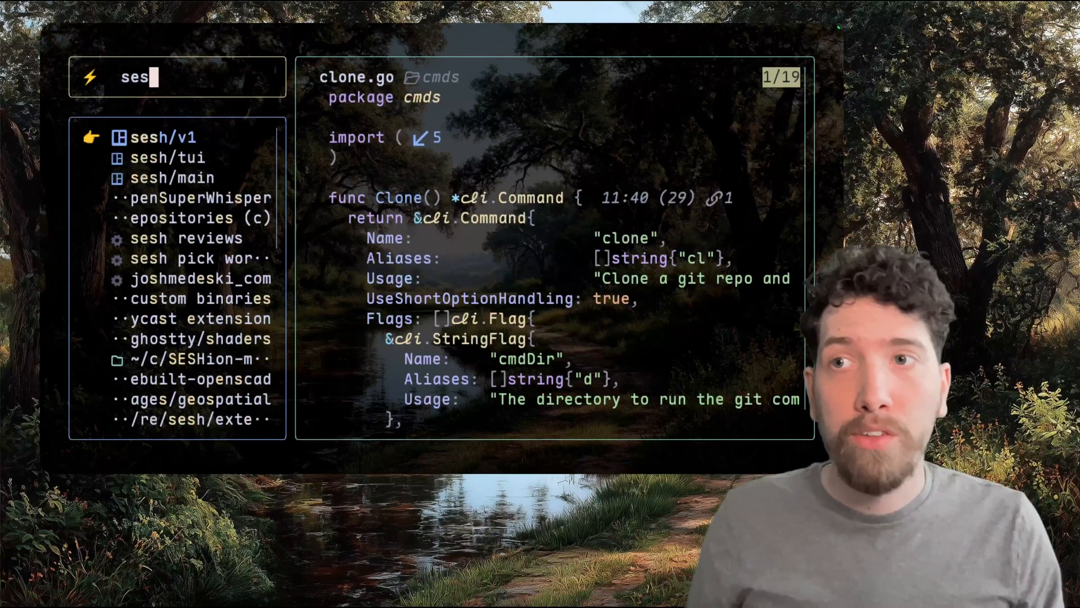
# Connect to the sesh reviews session and focus its gh-dash pull request list
pyautogui.click(185, 239)
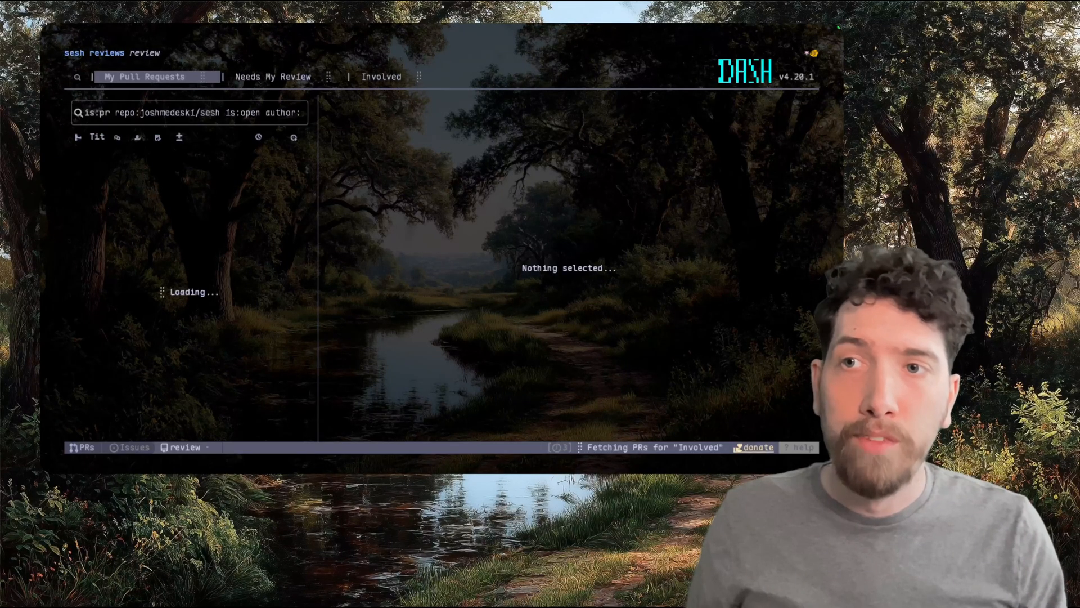
pyautogui.click(382, 76)
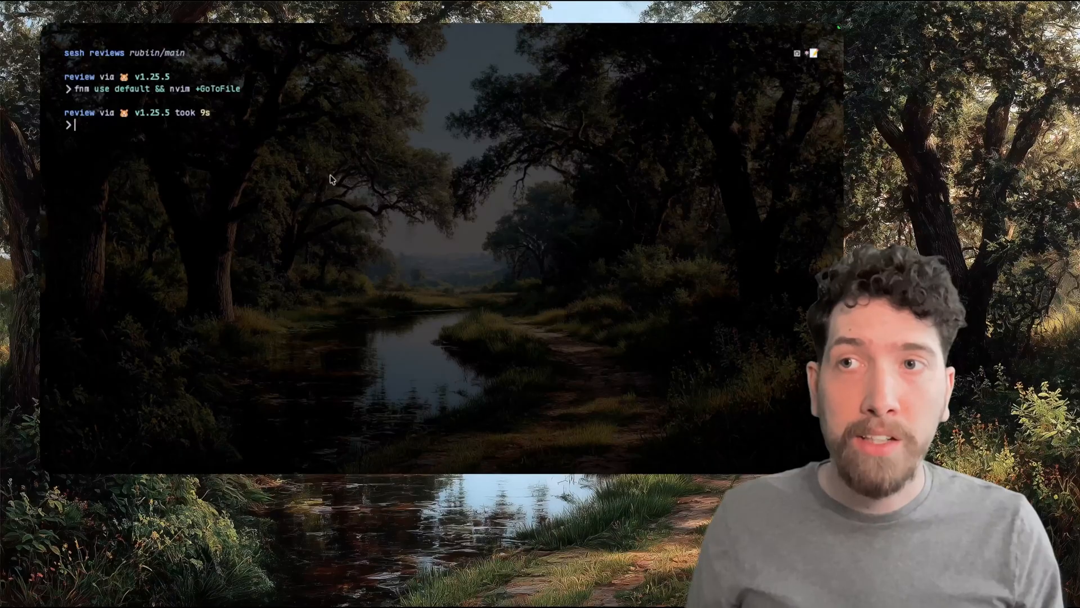
# Rerun nvim +GoToFile on the PR and jump into the changed seshcli/root_command.go
pyautogui.press('Return')
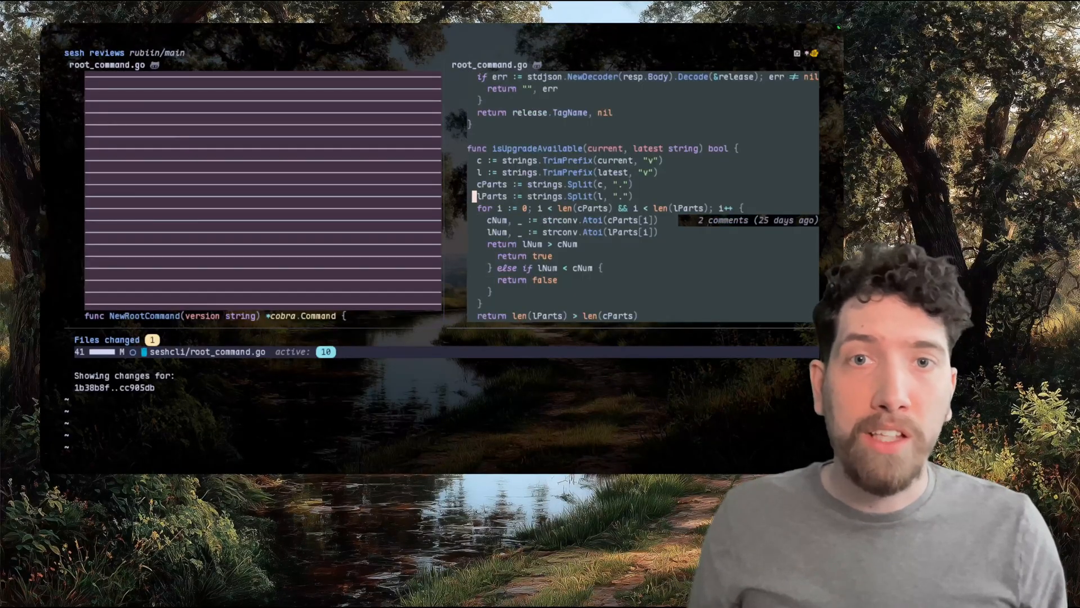
pyautogui.click(747, 219)
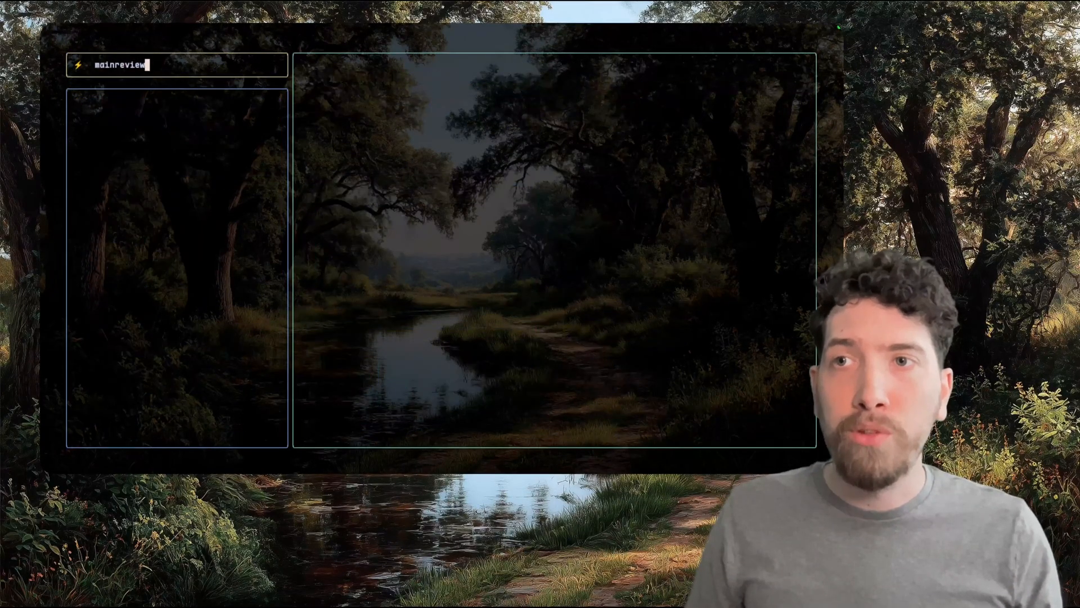
# Filter the sesh picker by 'ses' to find the reviews session
pyautogui.write('ses')
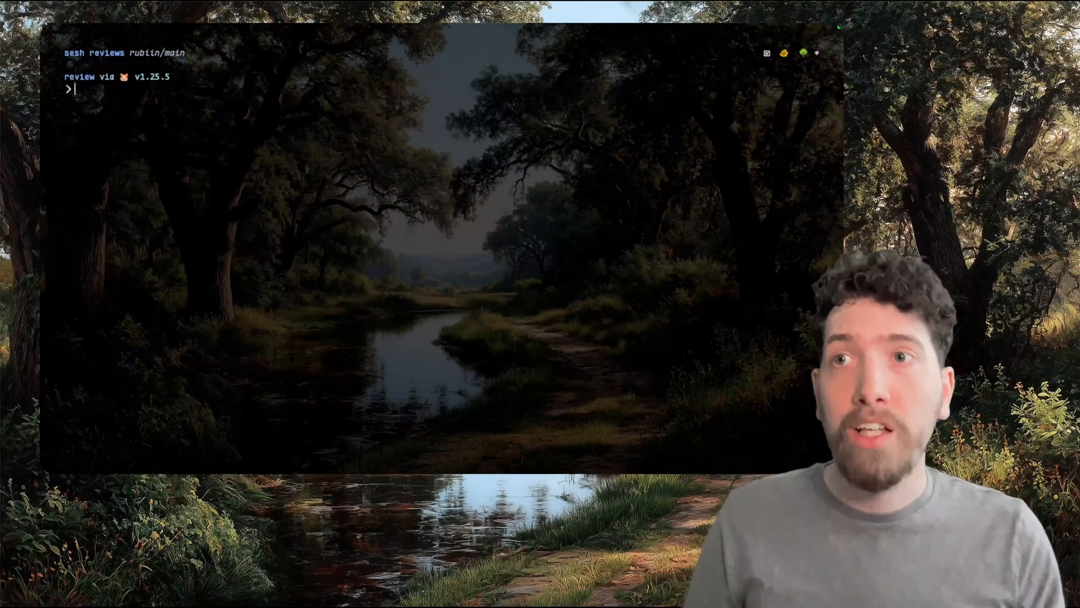
# Cherry-pick commits 47e068a5c and 6544fe8ca onto the review worktree's branch
pyautogui.write('git cherry-pick 47e068a5c 6544fe8ca')
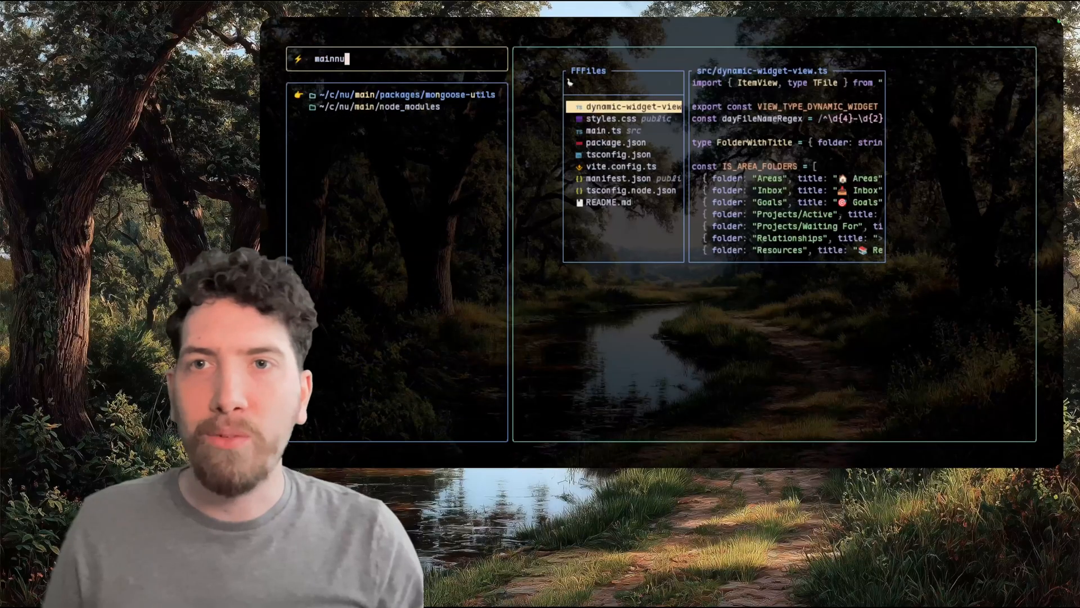
# Filter the sesh picker by 'nu/ui' and move down through the matching folders
pyautogui.write('nu/')
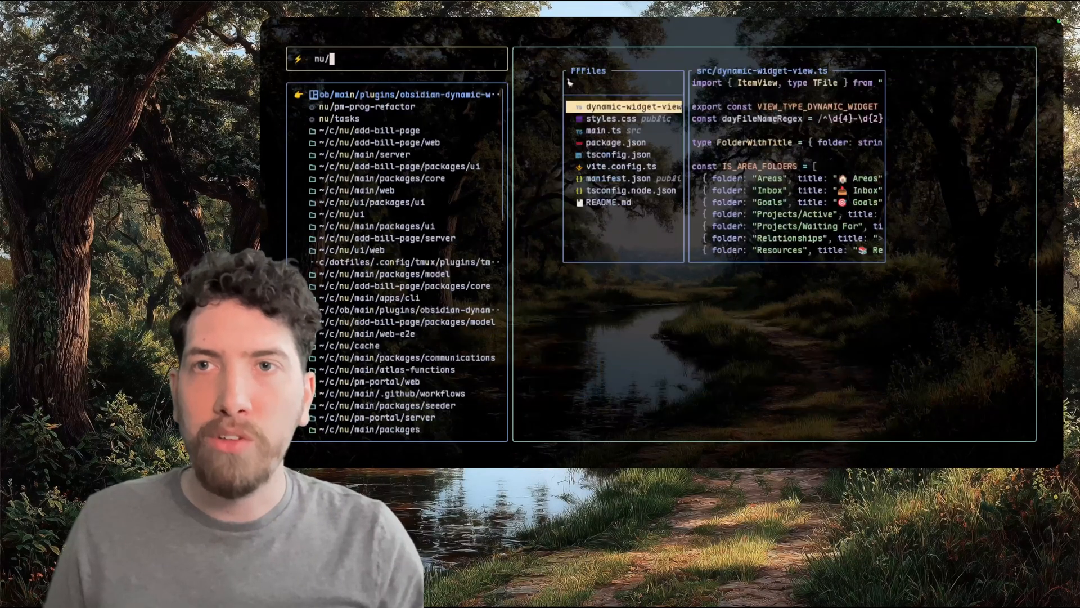
pyautogui.write('ui')
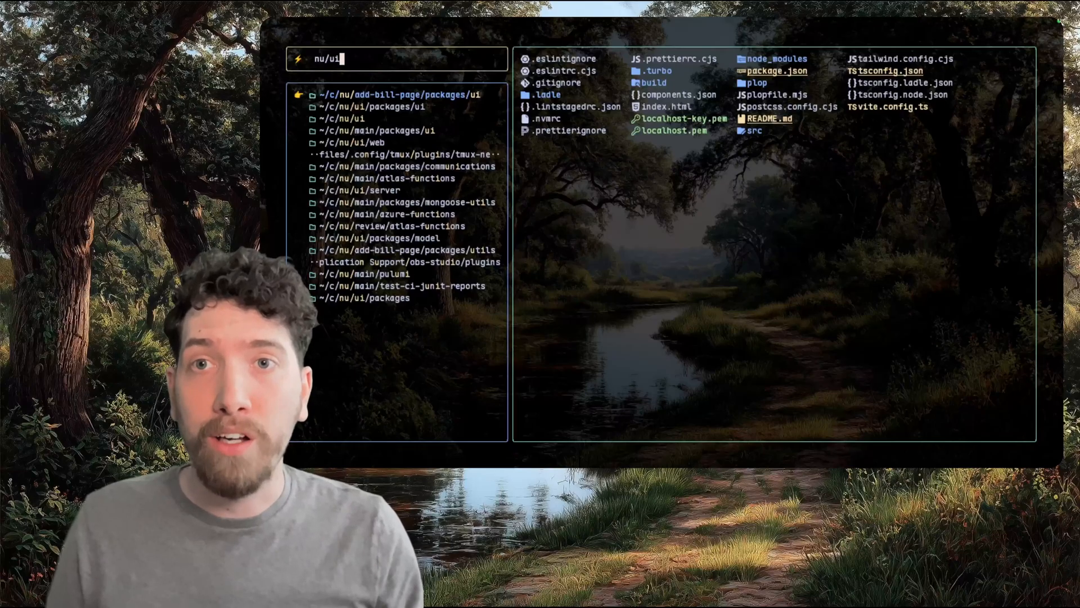
pyautogui.press('Down')
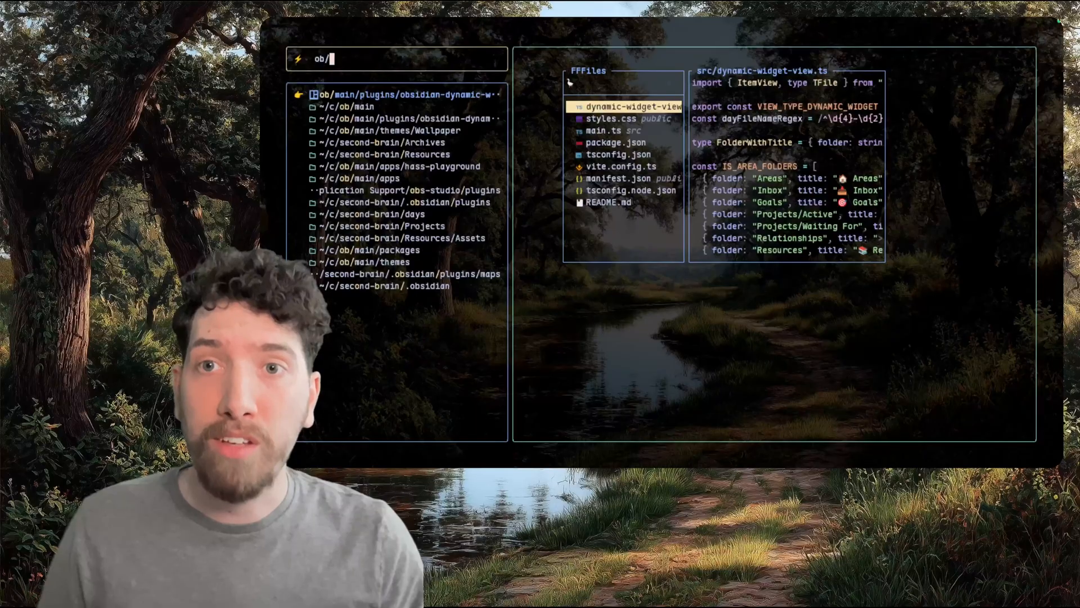
# Clear the picker query so all sessions, configs and worktrees are listed again
pyautogui.click(389, 130)
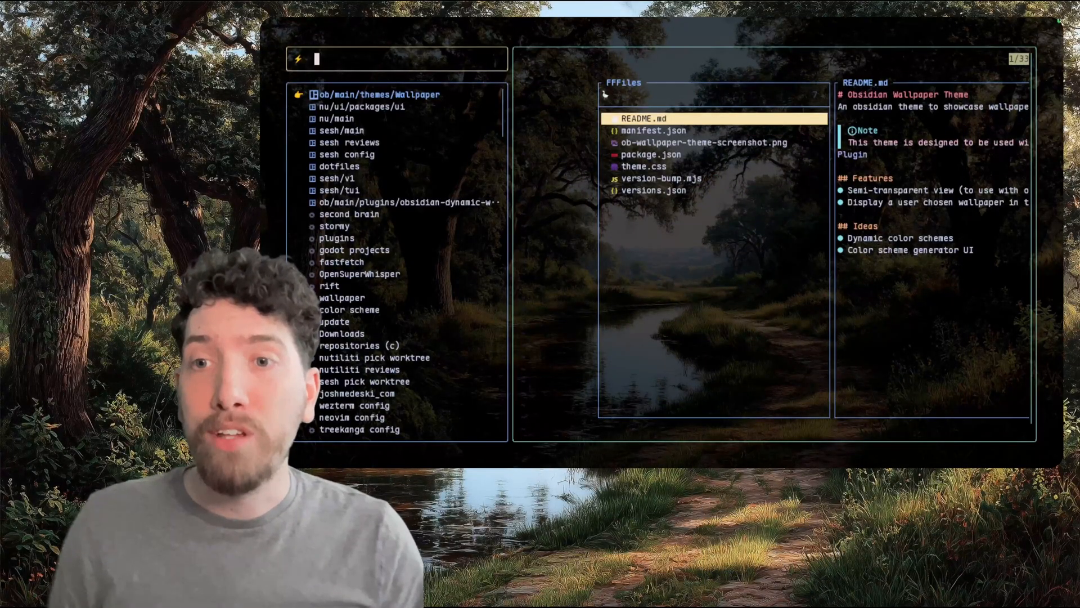
# Filter the sesh picker by 'sesh/m' to find the sesh main worktree session
pyautogui.write('sesh/m')
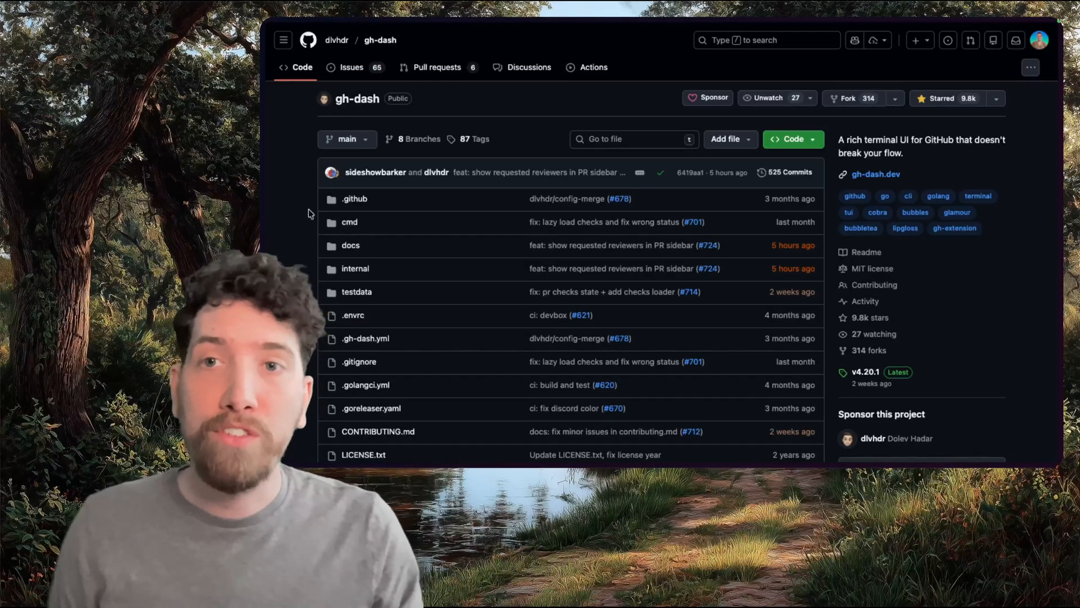
# Switch to the treekanga GitHub repository tab and scroll through its page
pyautogui.click(337, 203)
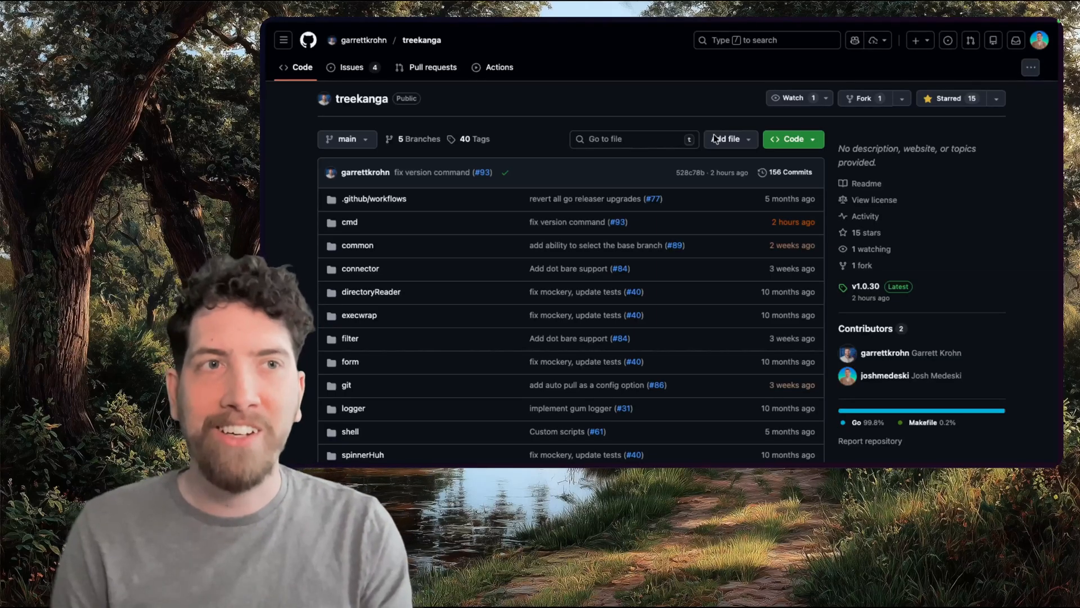
pyautogui.moveTo(552, 140)
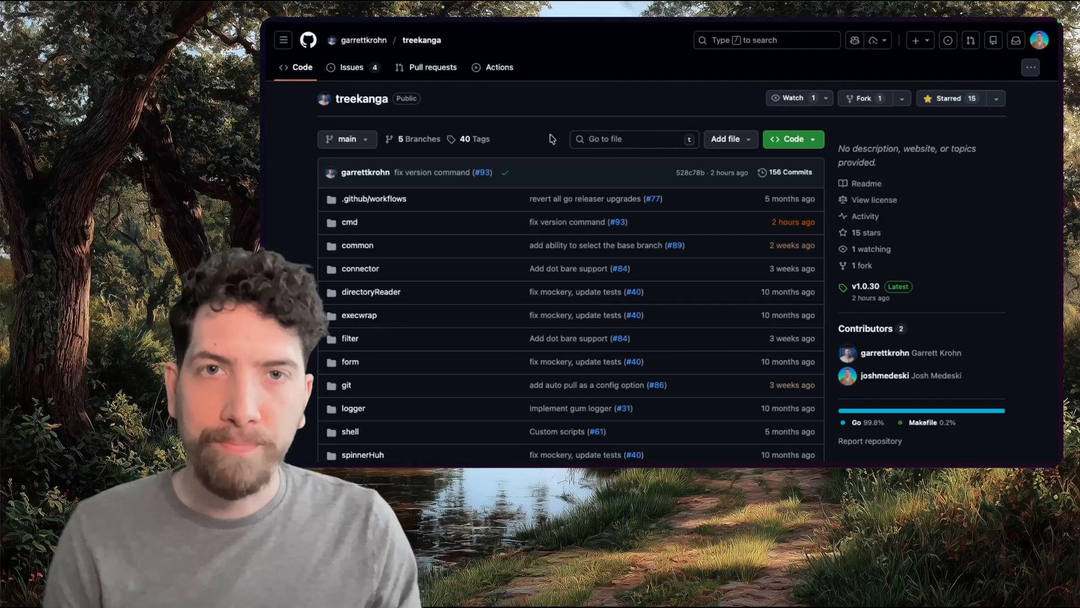
pyautogui.scroll(-3)
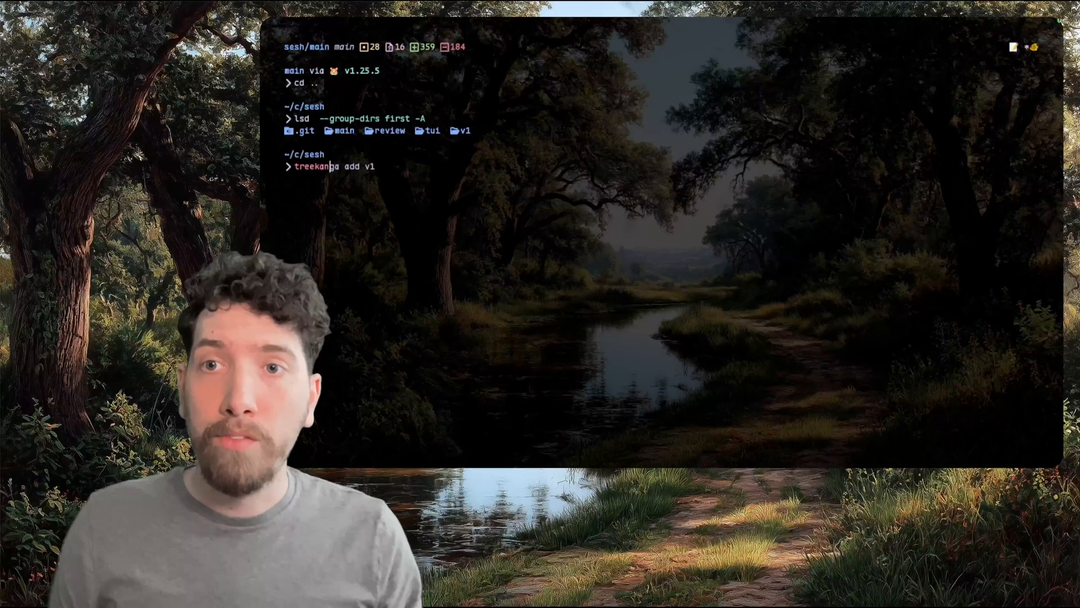
# Run treekanga list in ~/c/sesh, printing the main, review, tui and v1 worktrees
pyautogui.press('Return')
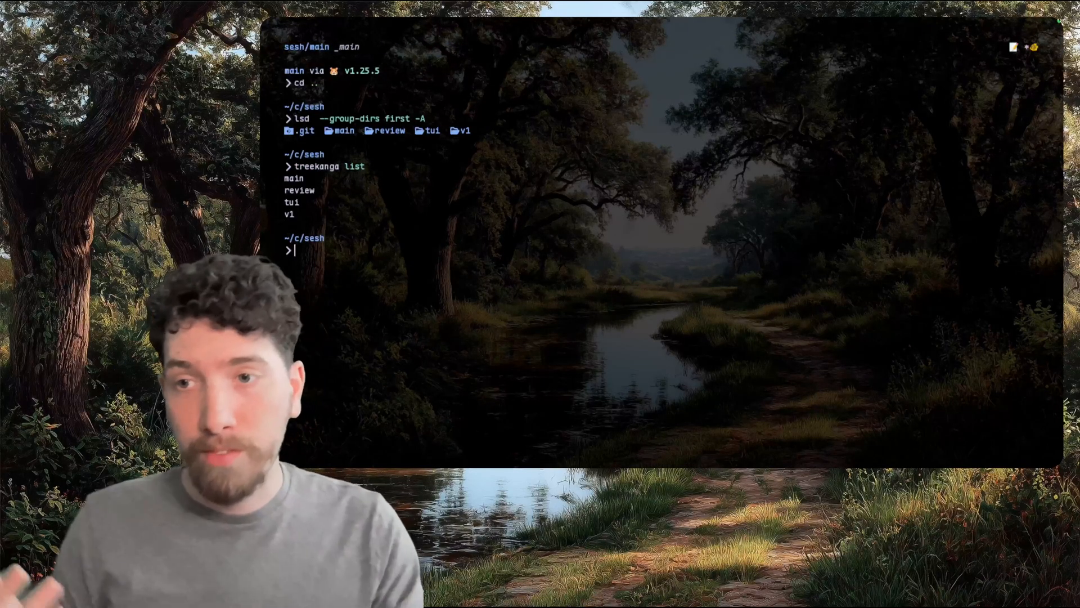
pyautogui.write('treekanga list')
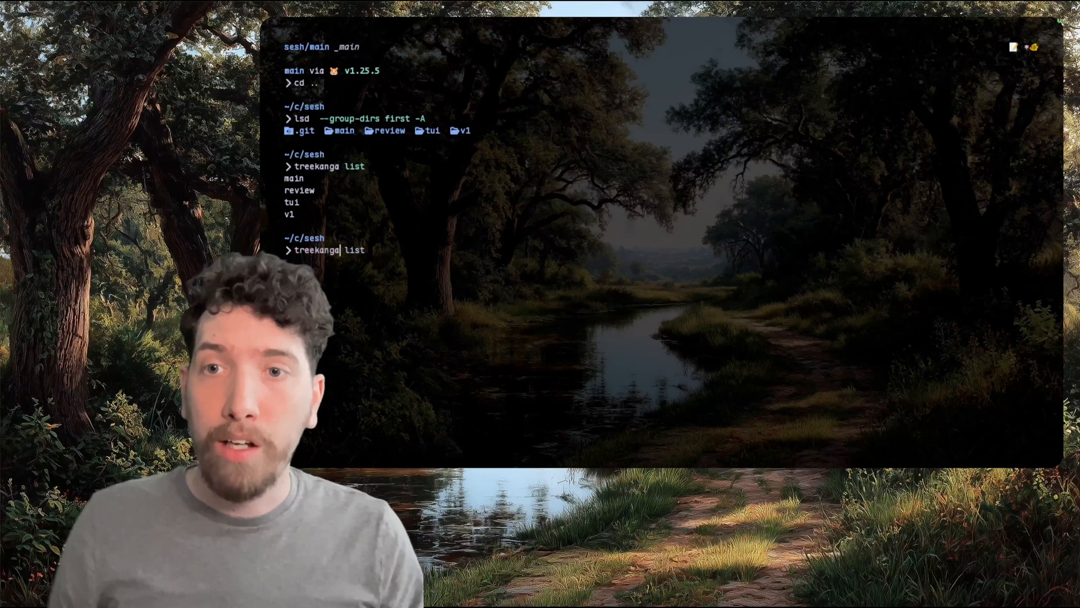
# Run treekanga delete --stale to bring up the stale worktree deletion chooser
pyautogui.write('delet')
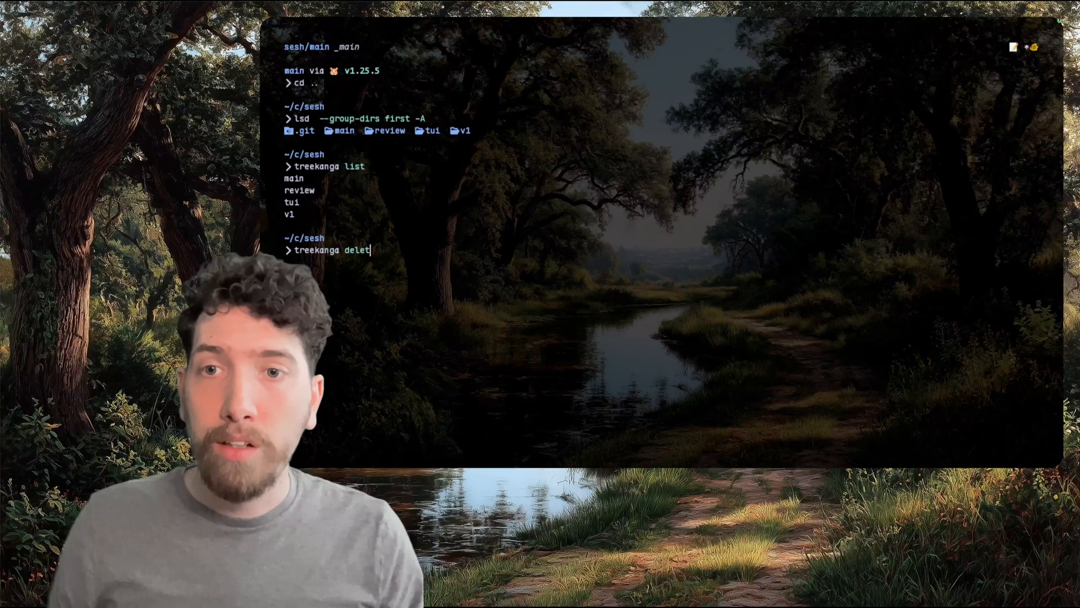
pyautogui.write('p')
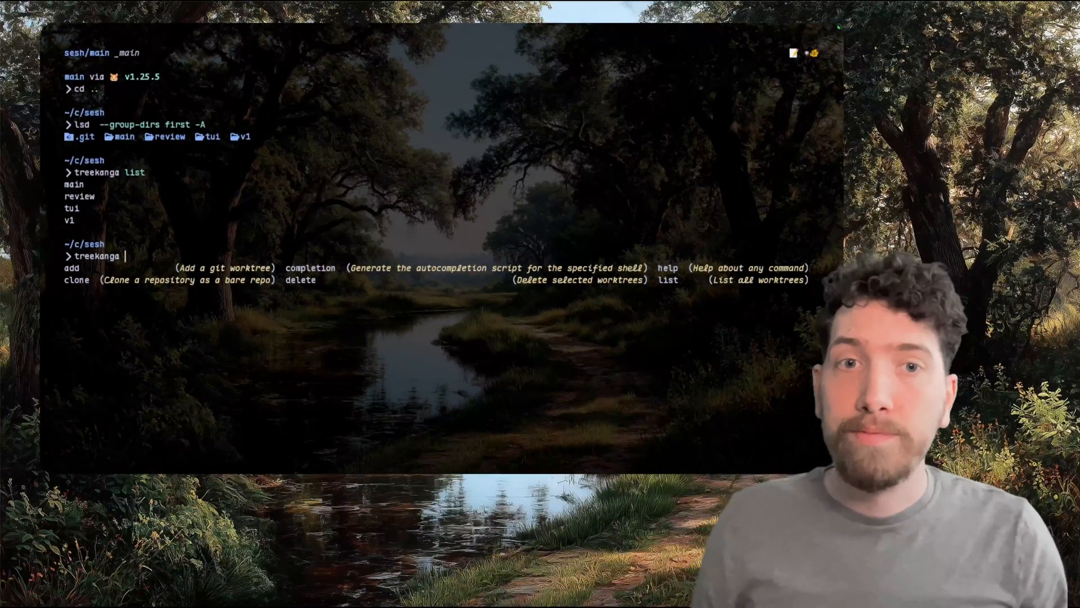
pyautogui.write('delete --stale')
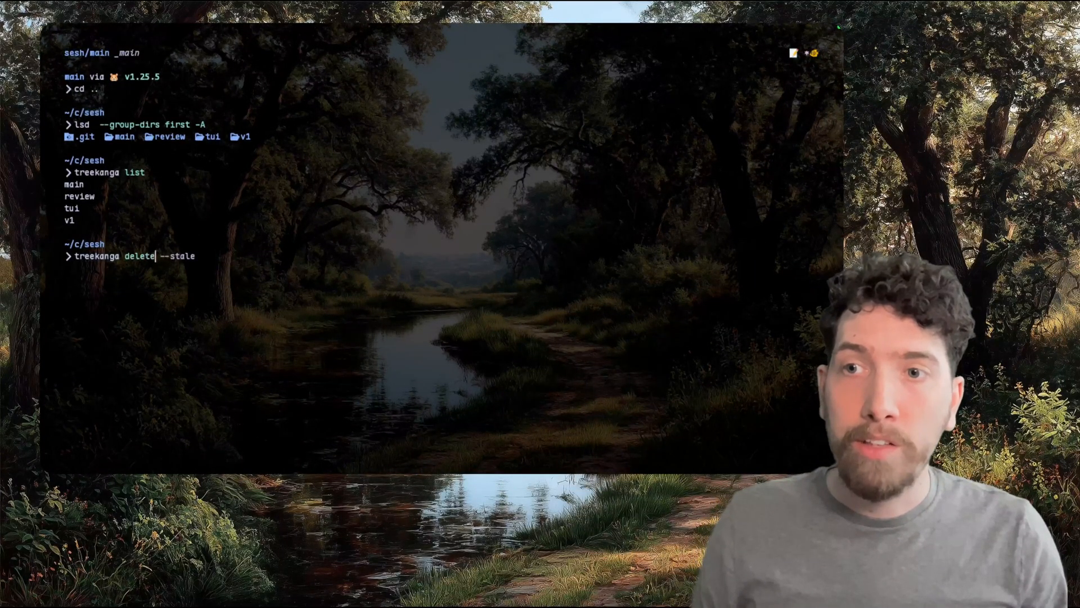
pyautogui.press('Return')
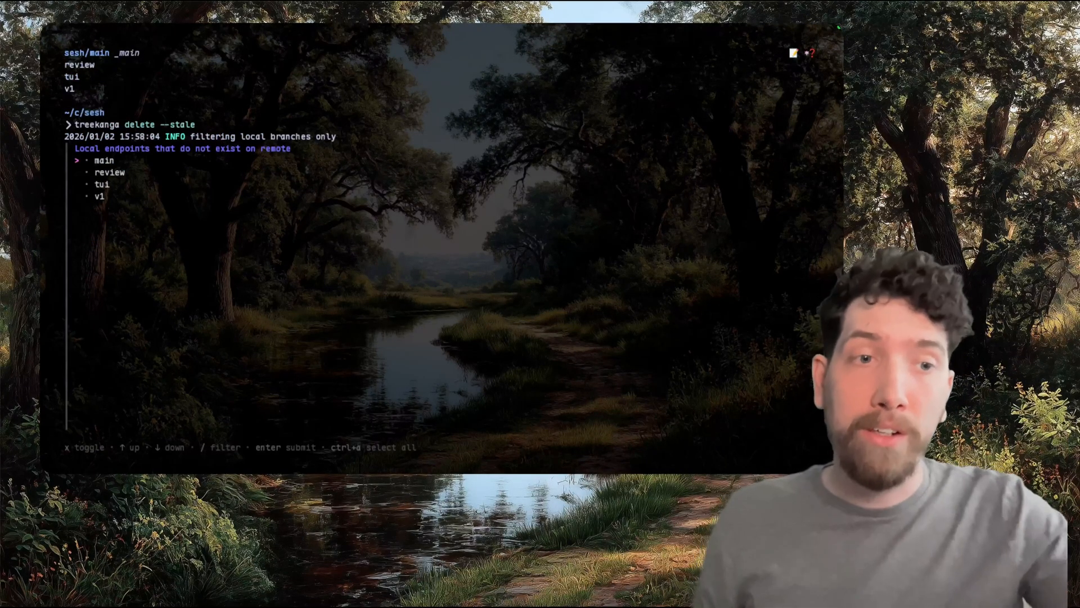
# Move down past review to tui and mark it for deletion
pyautogui.press('Down')
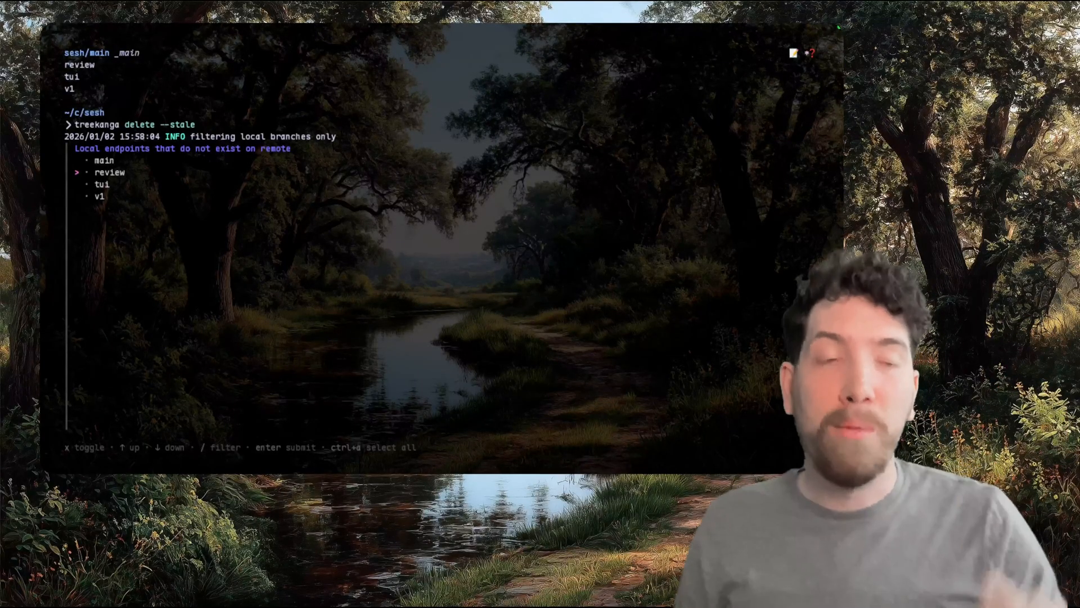
pyautogui.press('Down')
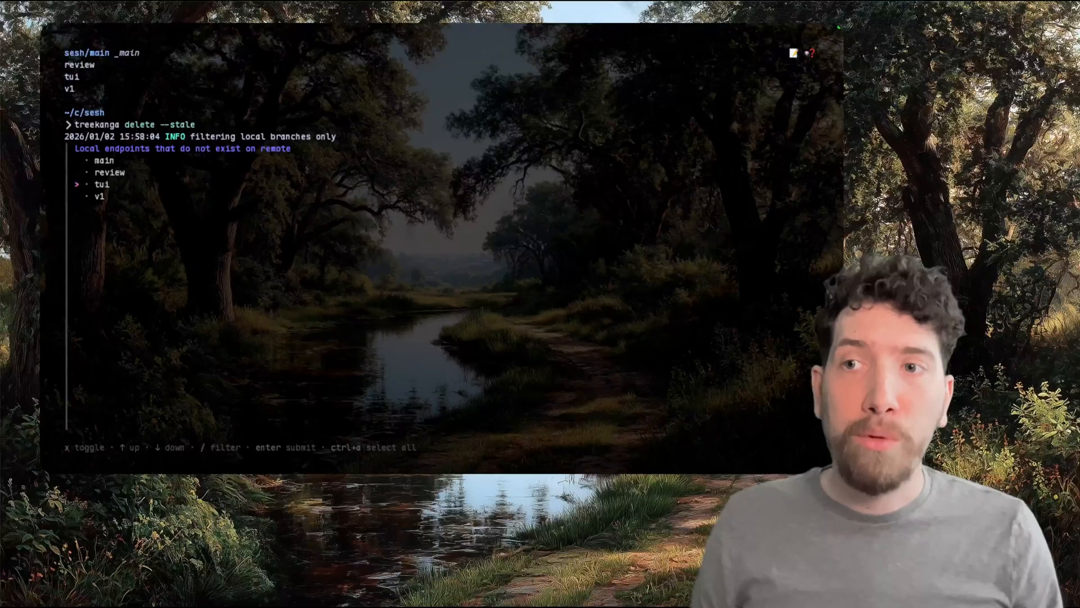
pyautogui.press('x')
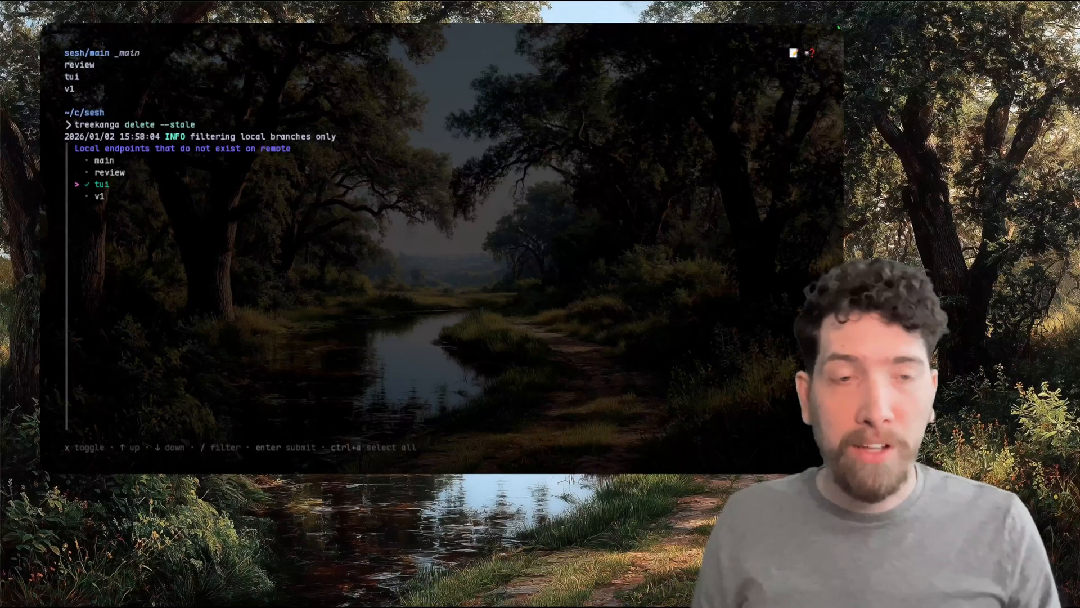